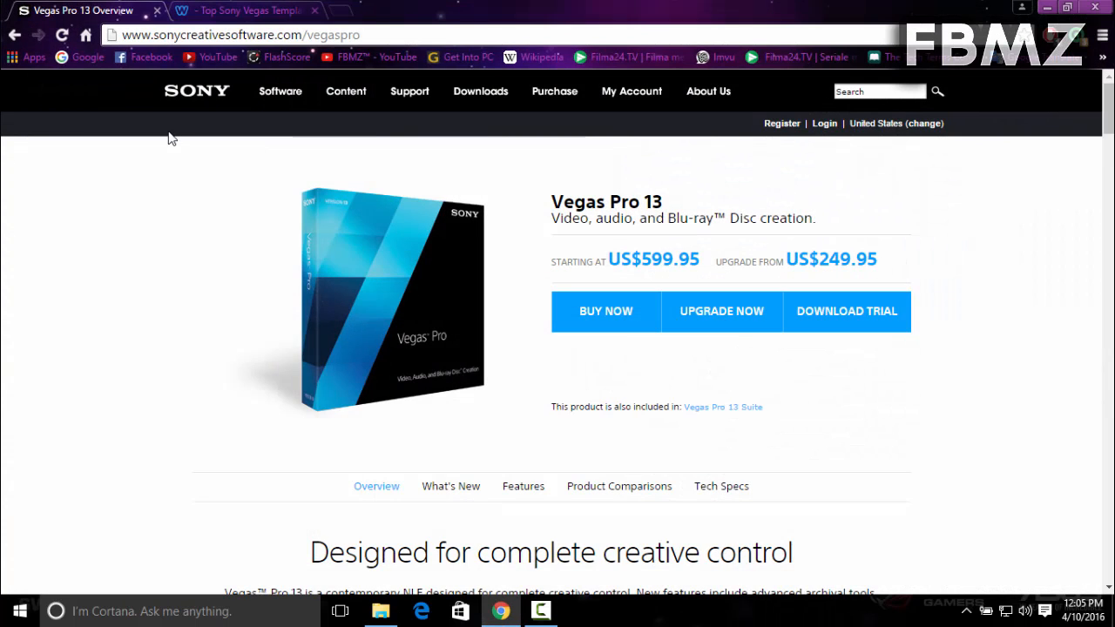
{"action": "mouse_move", "coordinate": [191, 195]}
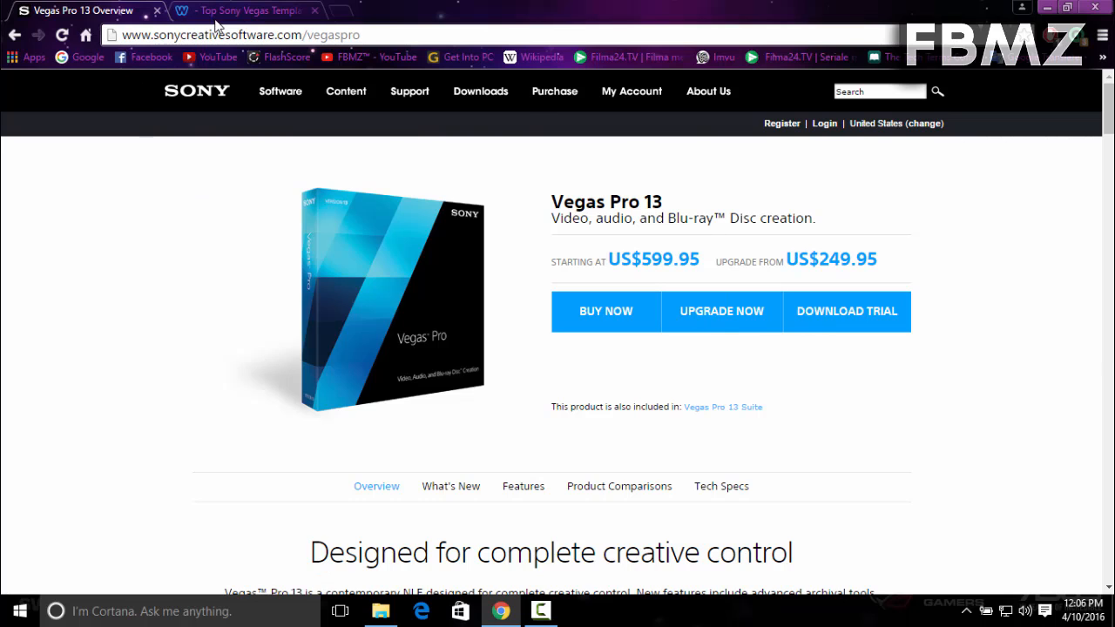
Go to Vonix Official's Top Sony Vegas Templates page and scroll down to the previews.
{"action": "left_click", "coordinate": [244, 10]}
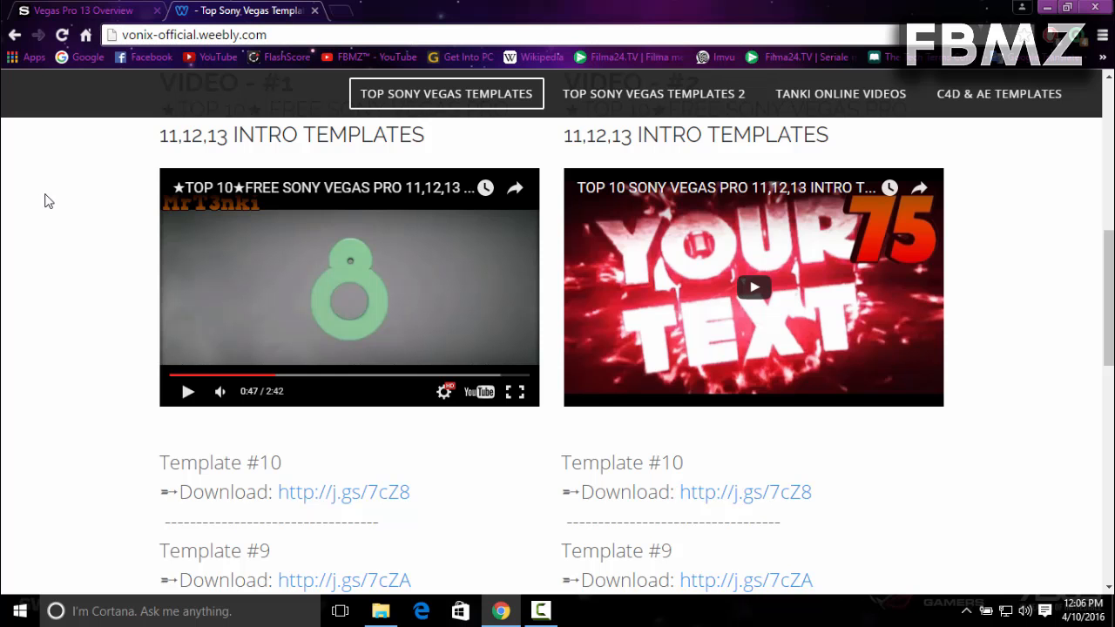
{"action": "scroll", "scroll_direction": "up", "scroll_amount": 3}
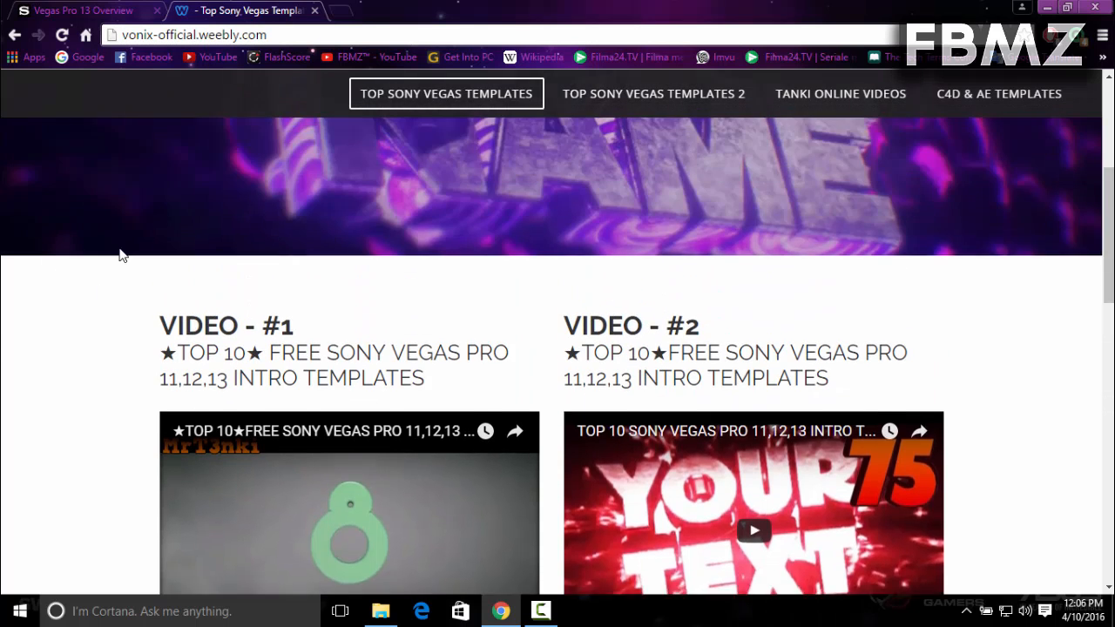
{"action": "scroll", "scroll_direction": "down", "scroll_amount": 3}
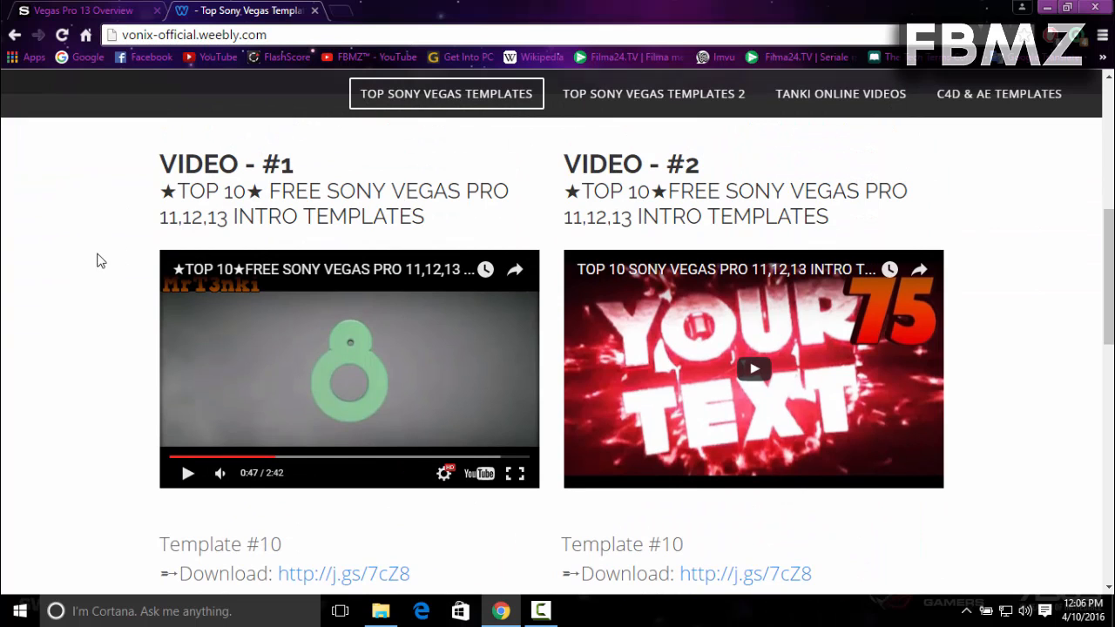
{"action": "scroll", "scroll_direction": "down", "scroll_amount": 3}
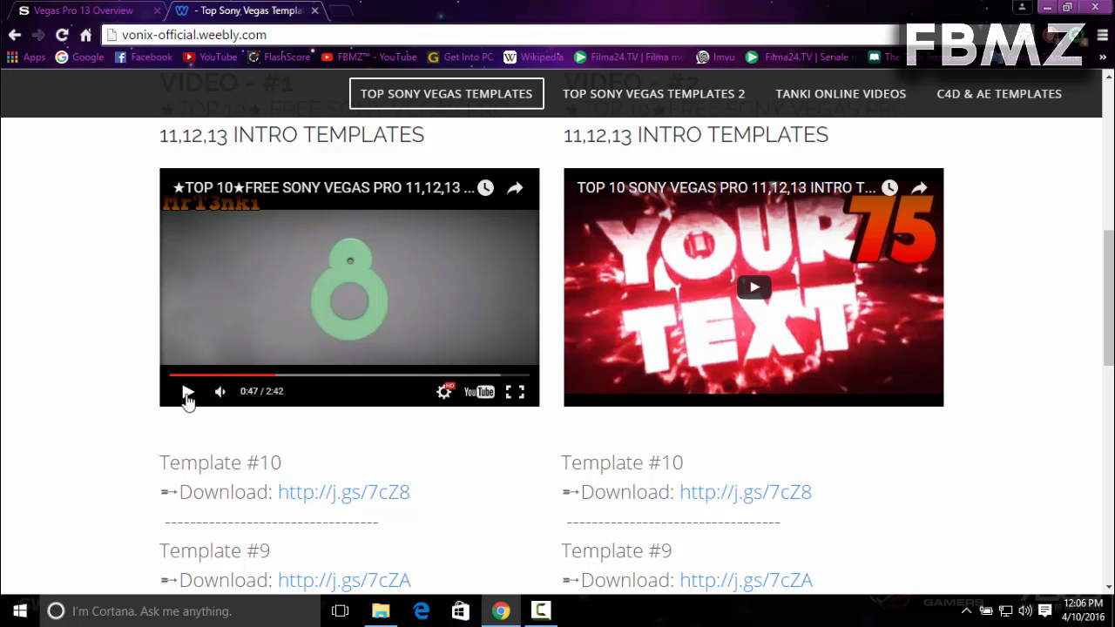
Play the Video #1 intro template preview, then pause it.
{"action": "left_click", "coordinate": [188, 391]}
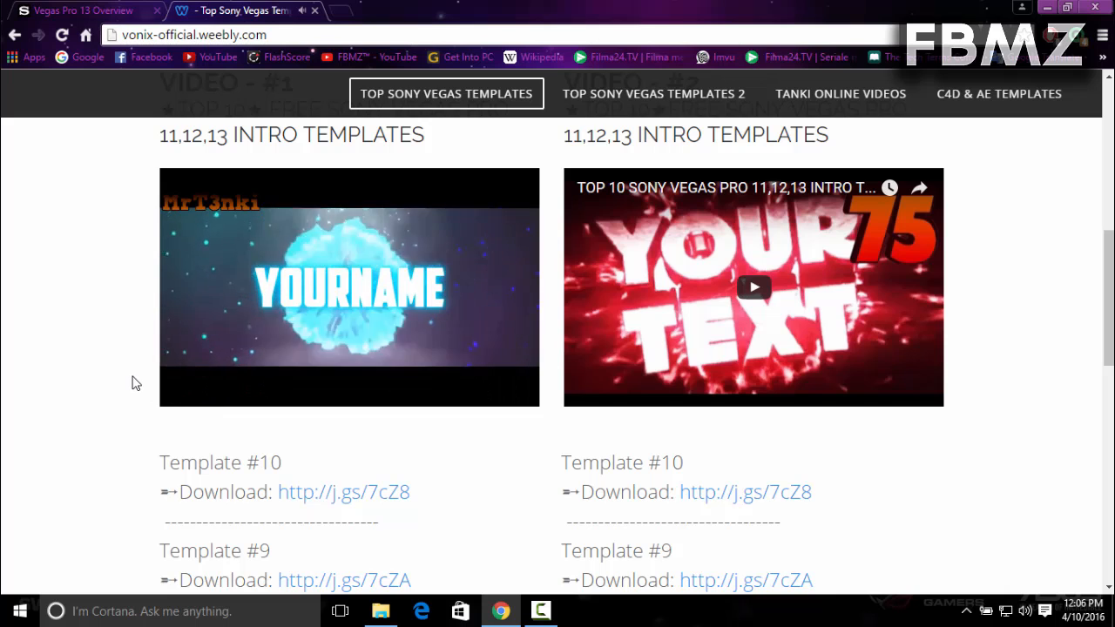
{"action": "left_click", "coordinate": [349, 288]}
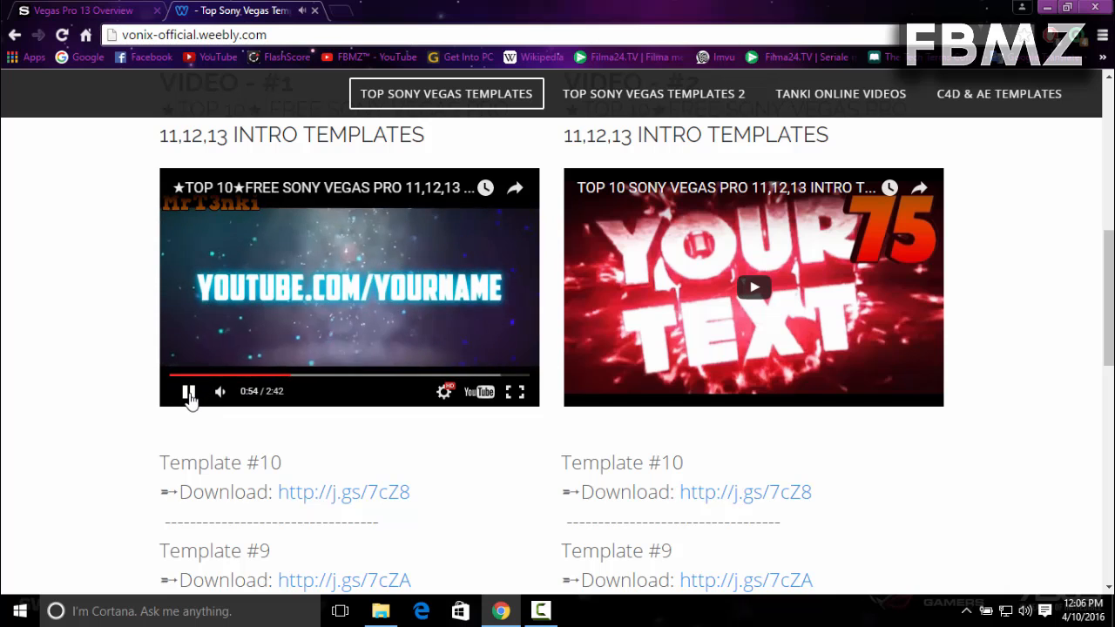
{"action": "left_click", "coordinate": [189, 391]}
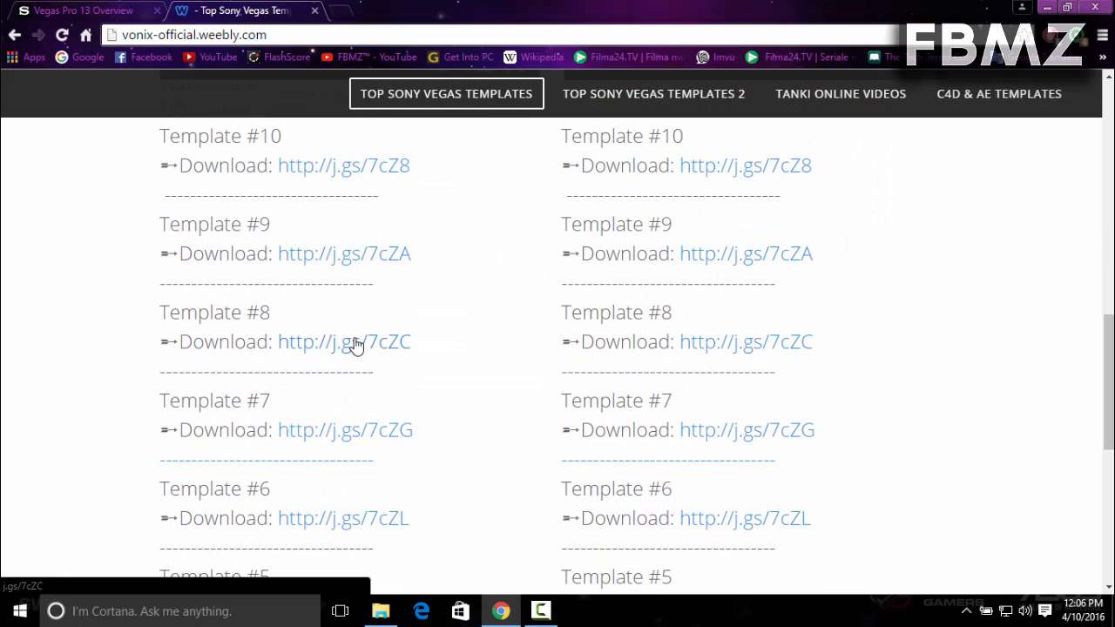
Follow the Template #8 link, continue past the adblock warning, and skip the AdF.ly ad.
{"action": "left_click", "coordinate": [343, 341]}
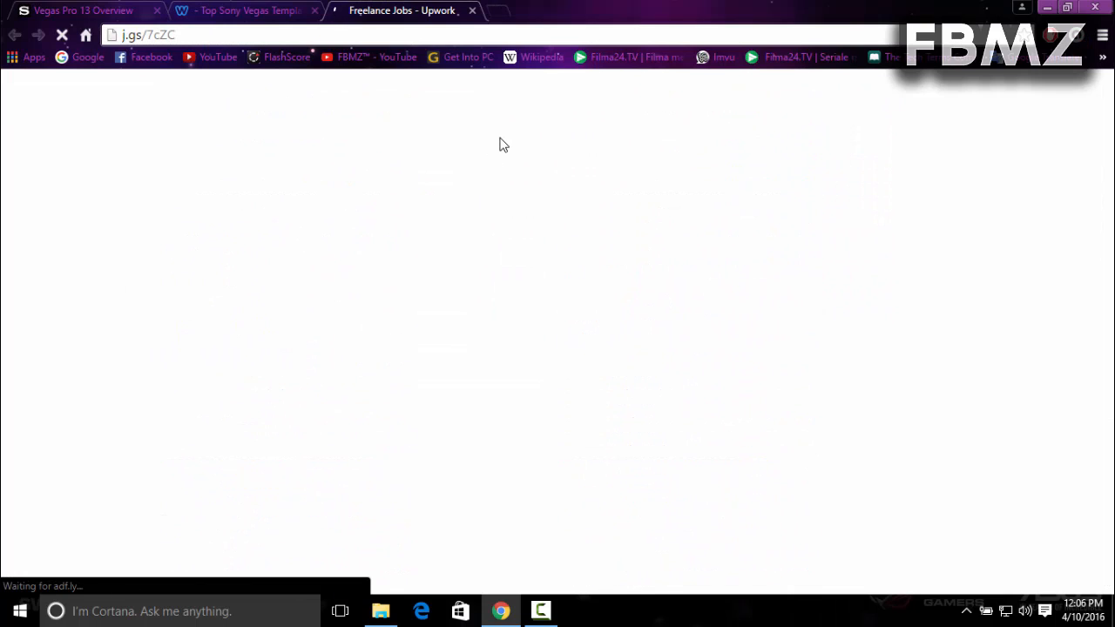
{"action": "mouse_move", "coordinate": [361, 157]}
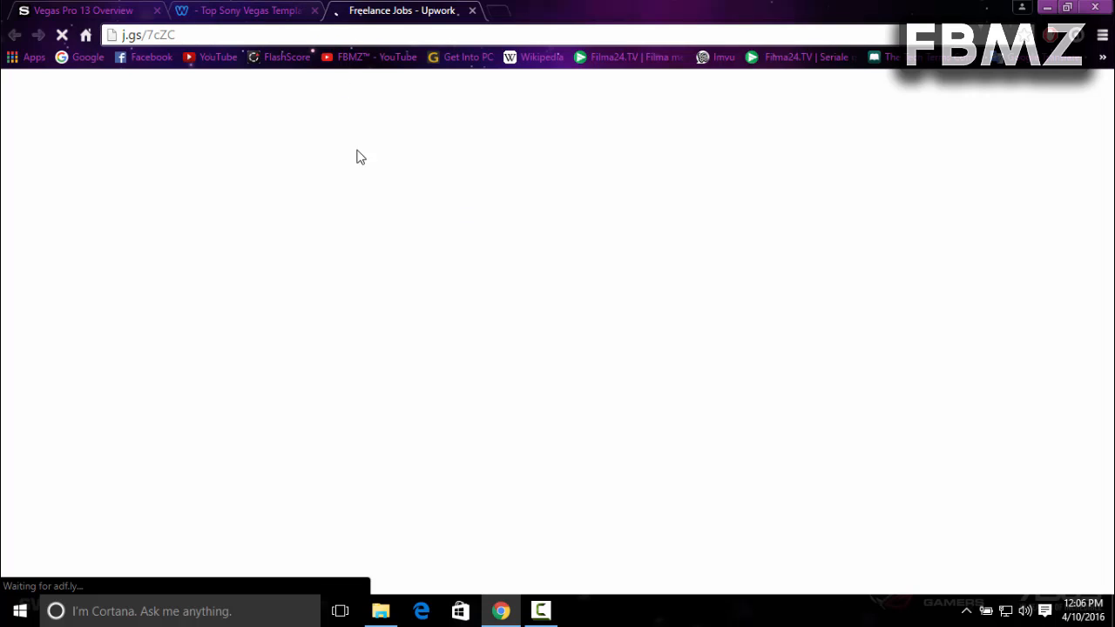
{"action": "mouse_move", "coordinate": [598, 218]}
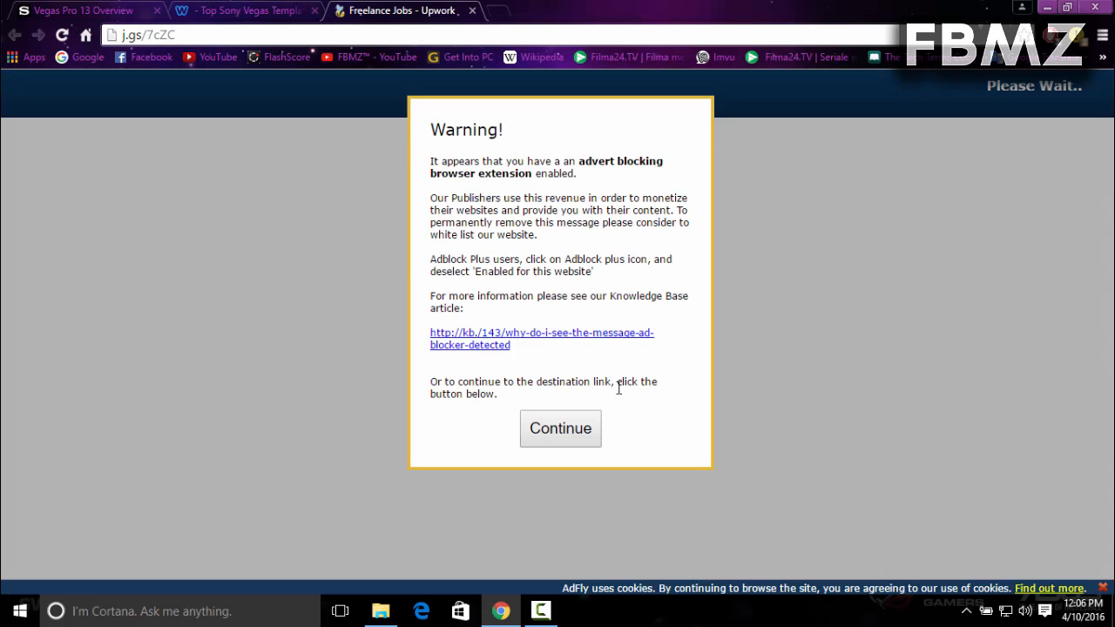
{"action": "left_click", "coordinate": [560, 429]}
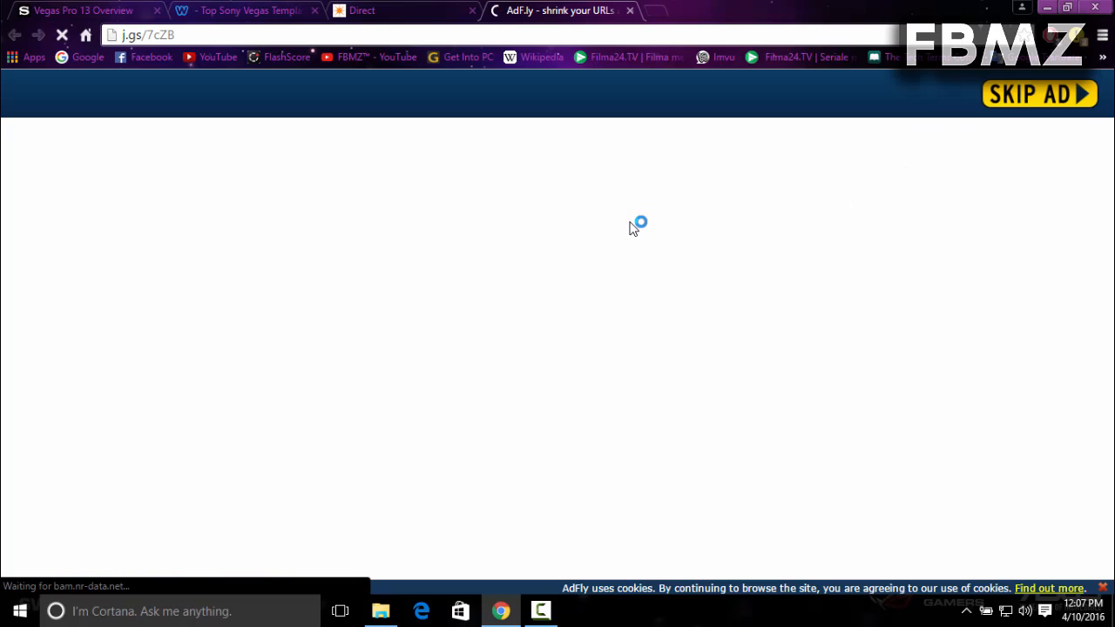
{"action": "left_click", "coordinate": [1040, 93]}
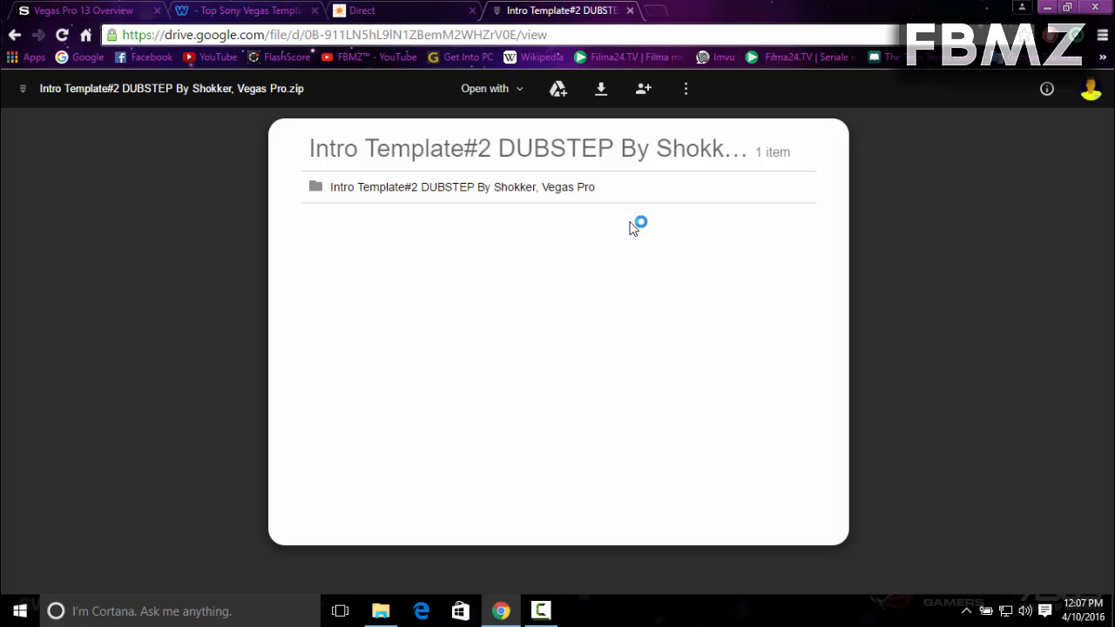
{"action": "mouse_move", "coordinate": [577, 129]}
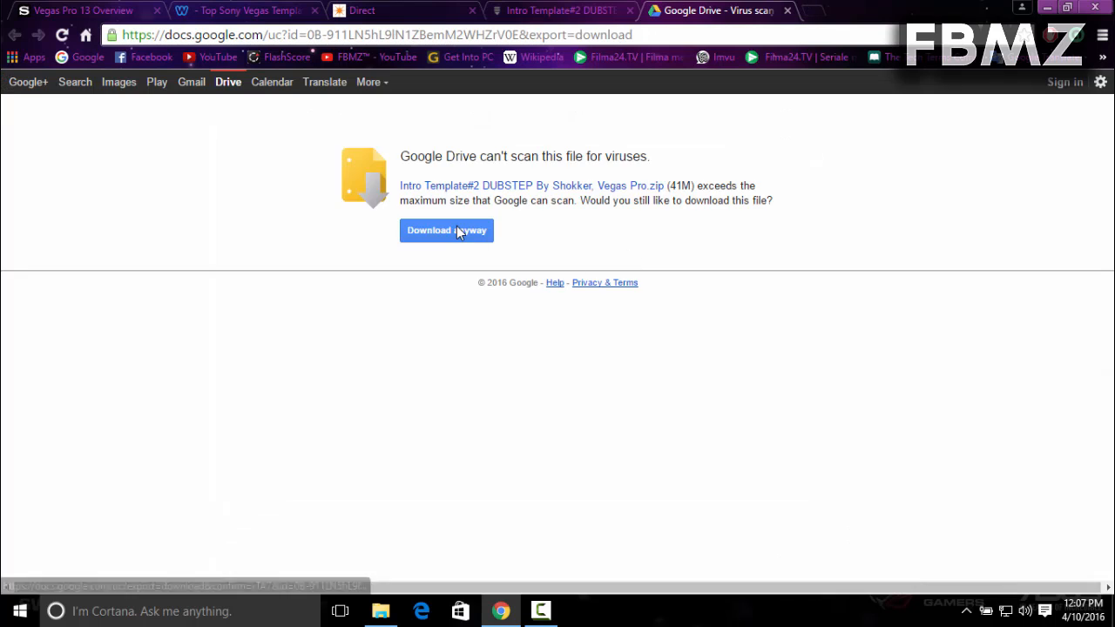
Download the Intro Template#2 DUBSTEP zip anyway and extract it with WinRAR.
{"action": "left_click", "coordinate": [446, 230]}
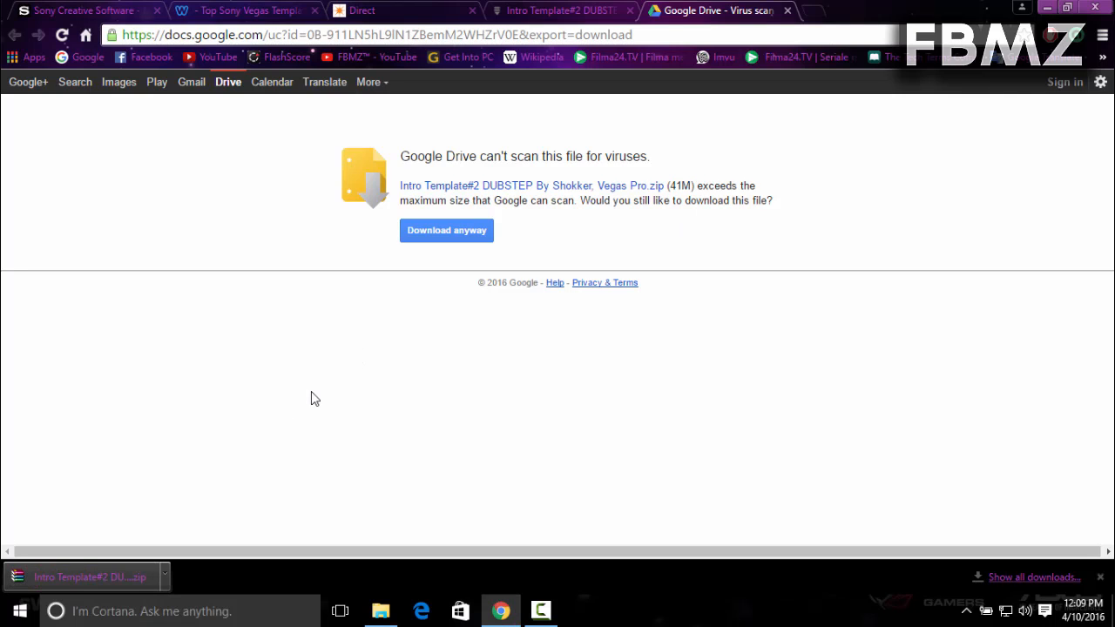
{"action": "left_click", "coordinate": [446, 230]}
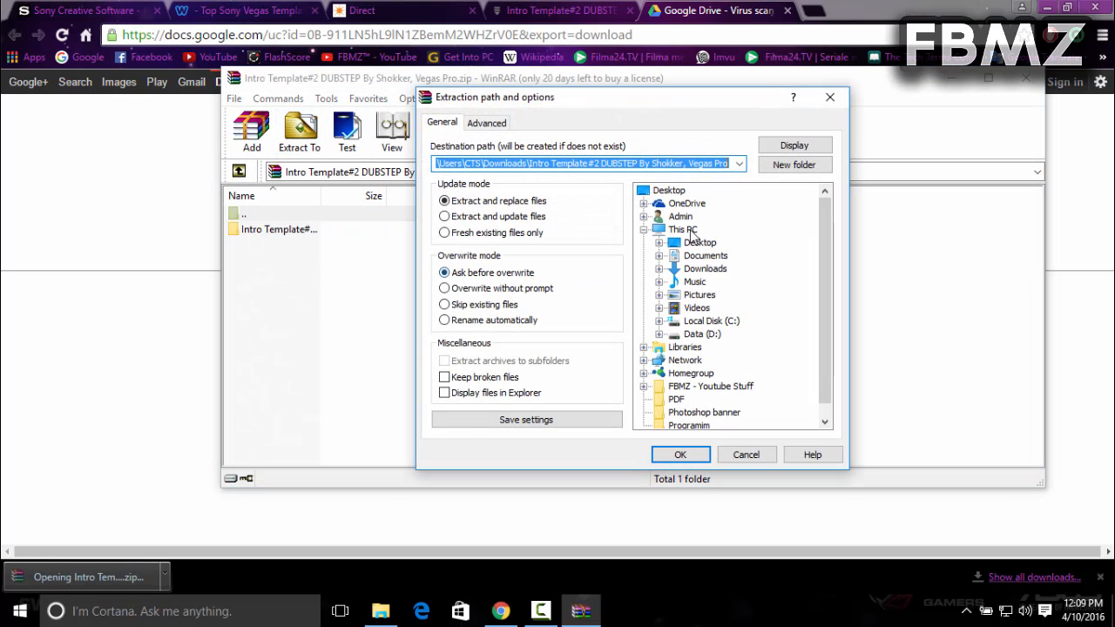
{"action": "left_click", "coordinate": [681, 453]}
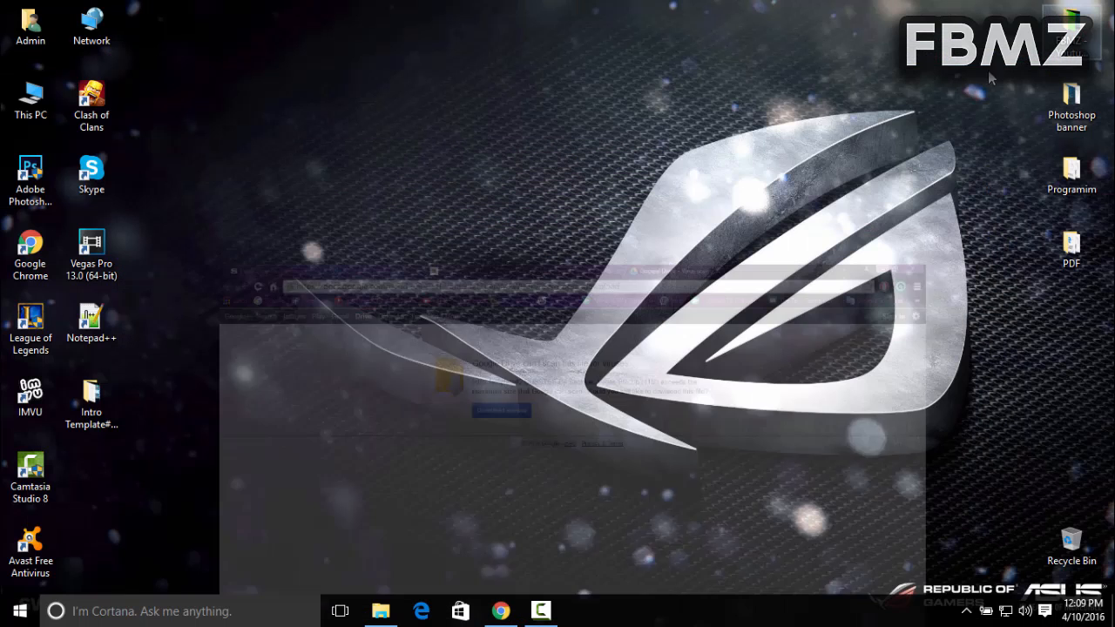
Read the extracted template's ReadMe, then open the Intro folder and select OpenMe.
{"action": "double_click", "coordinate": [90, 397]}
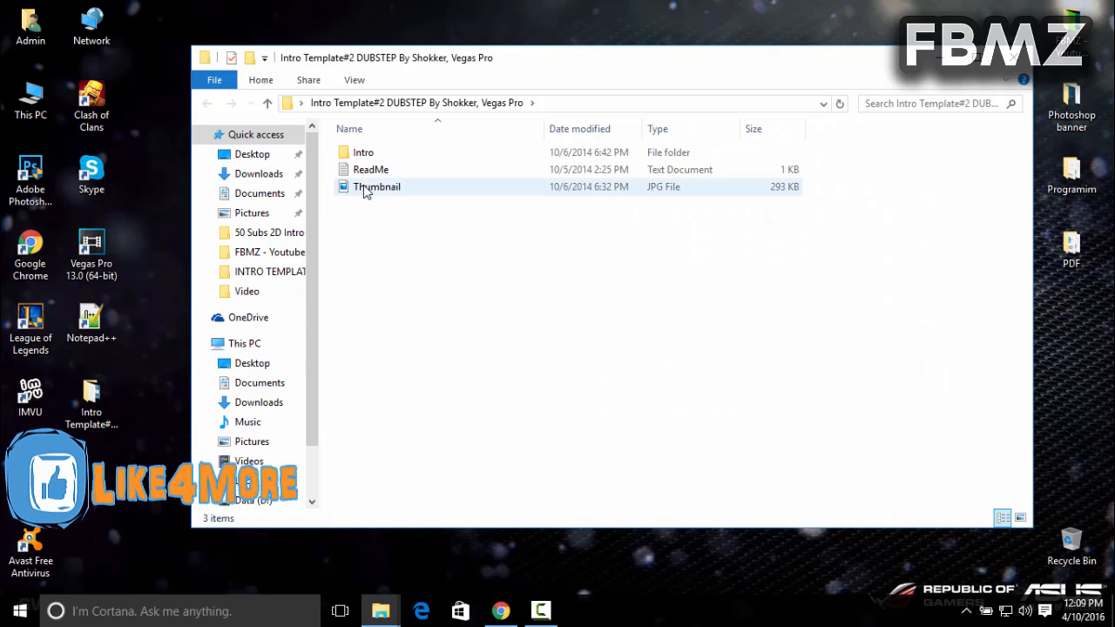
{"action": "double_click", "coordinate": [370, 170]}
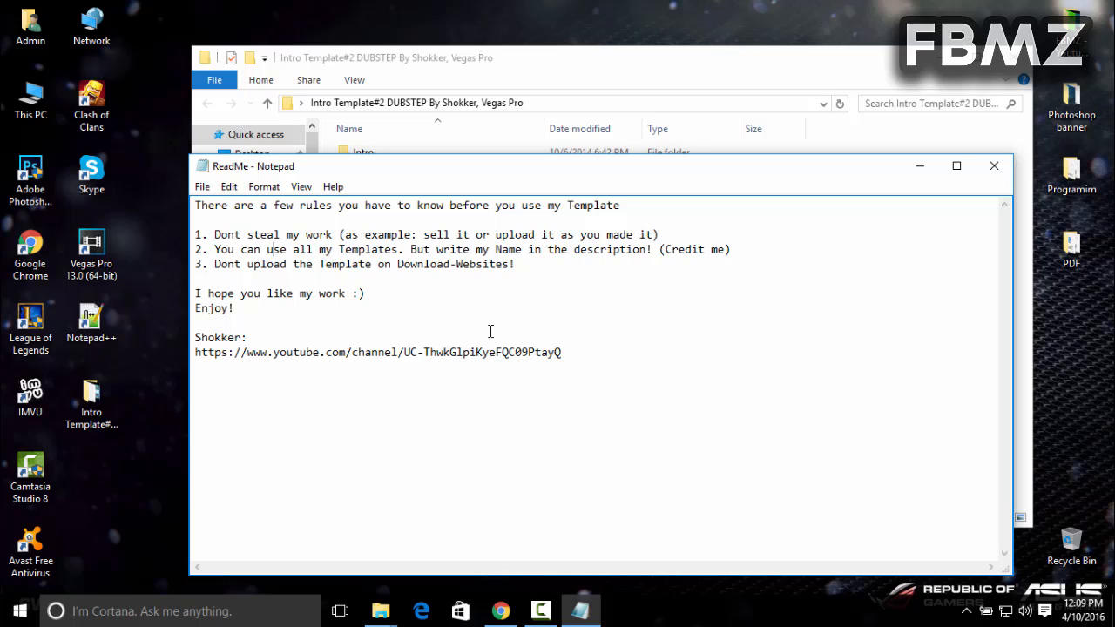
{"action": "mouse_move", "coordinate": [694, 252]}
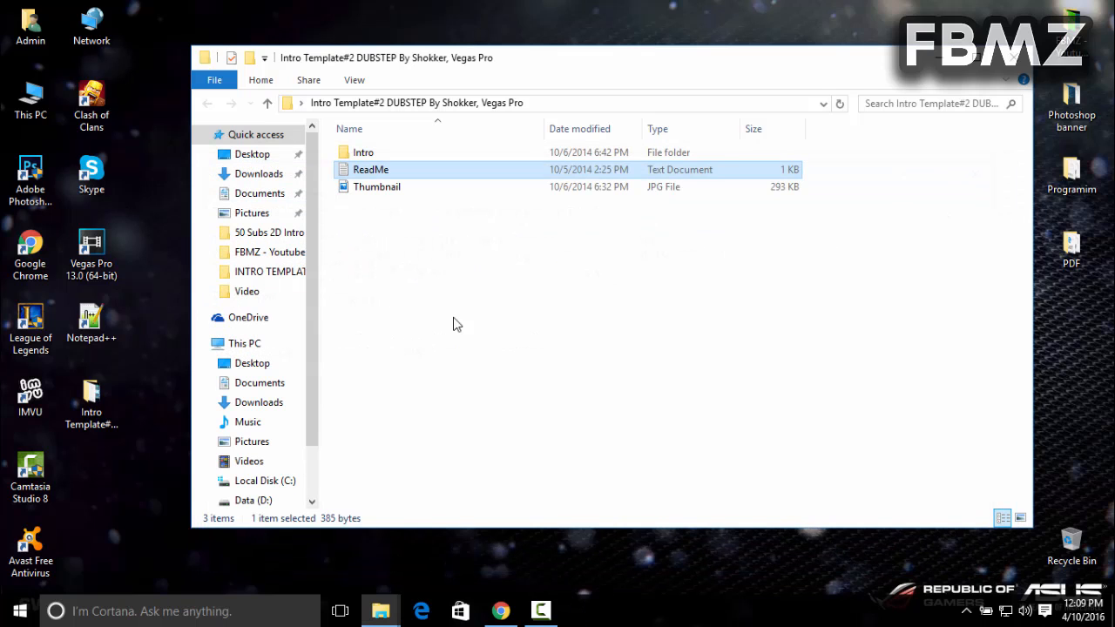
{"action": "double_click", "coordinate": [364, 151]}
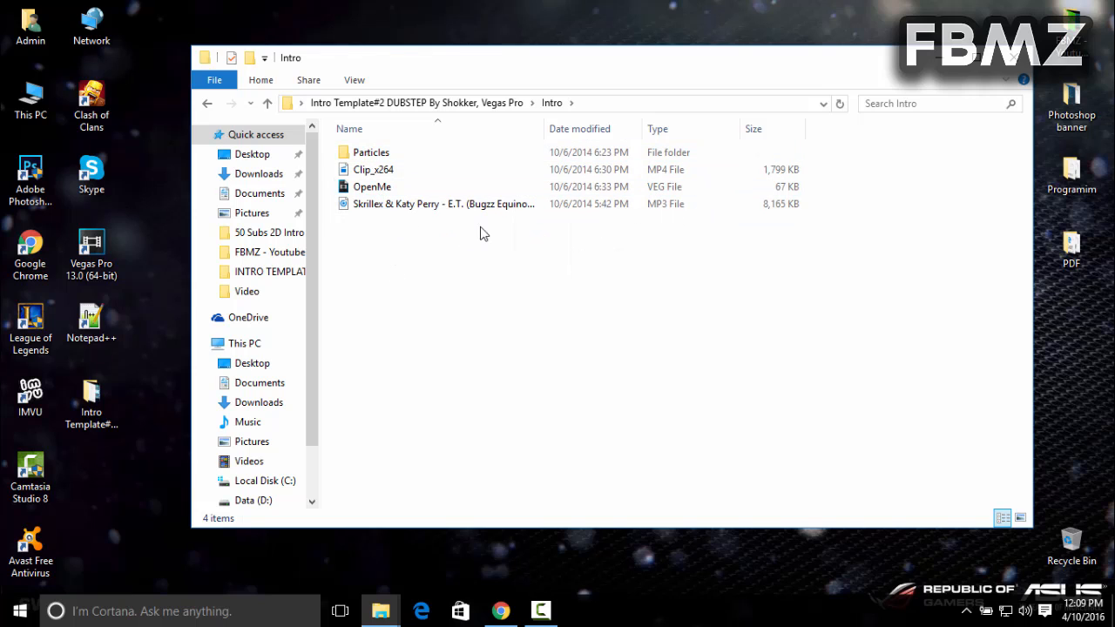
{"action": "left_click", "coordinate": [372, 187]}
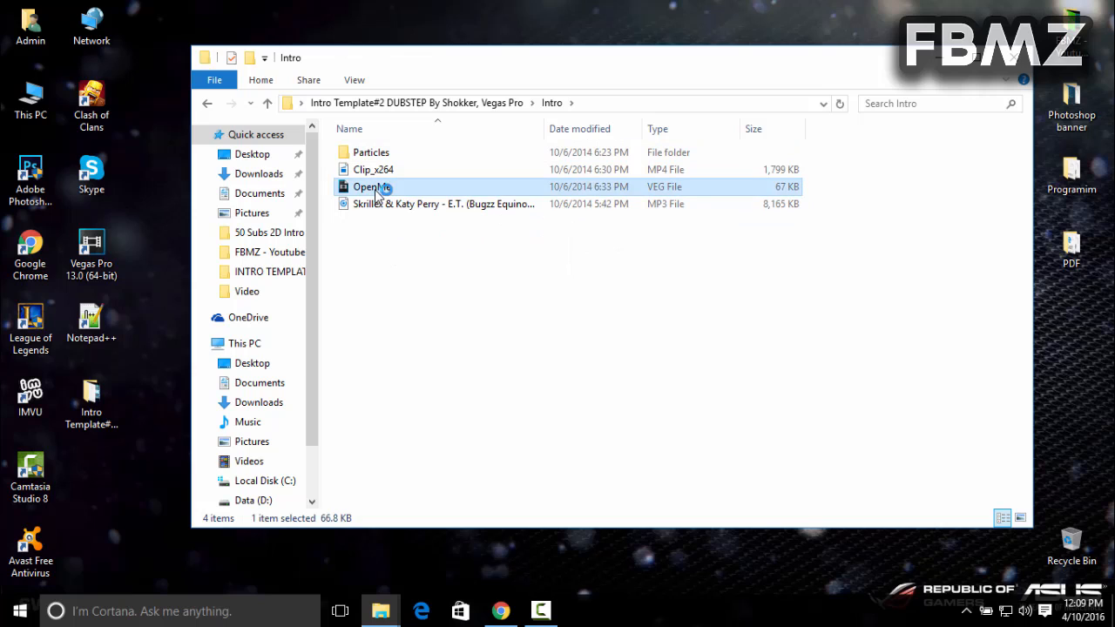
Open OpenMe.veg in Vegas, leaving all missing media files offline.
{"action": "double_click", "coordinate": [372, 186]}
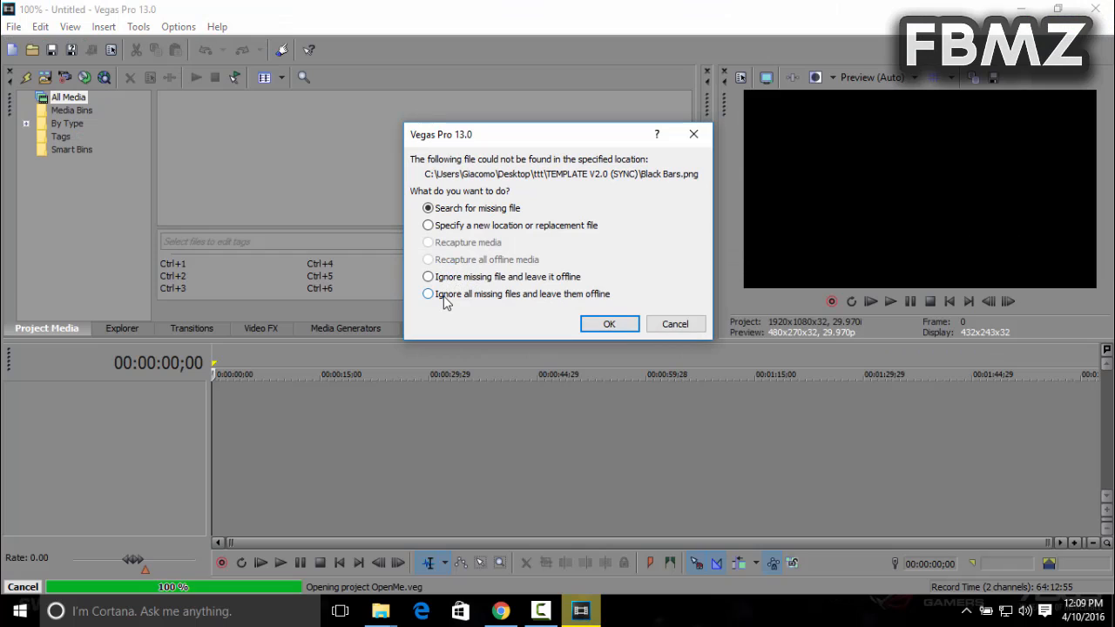
{"action": "left_click", "coordinate": [428, 293]}
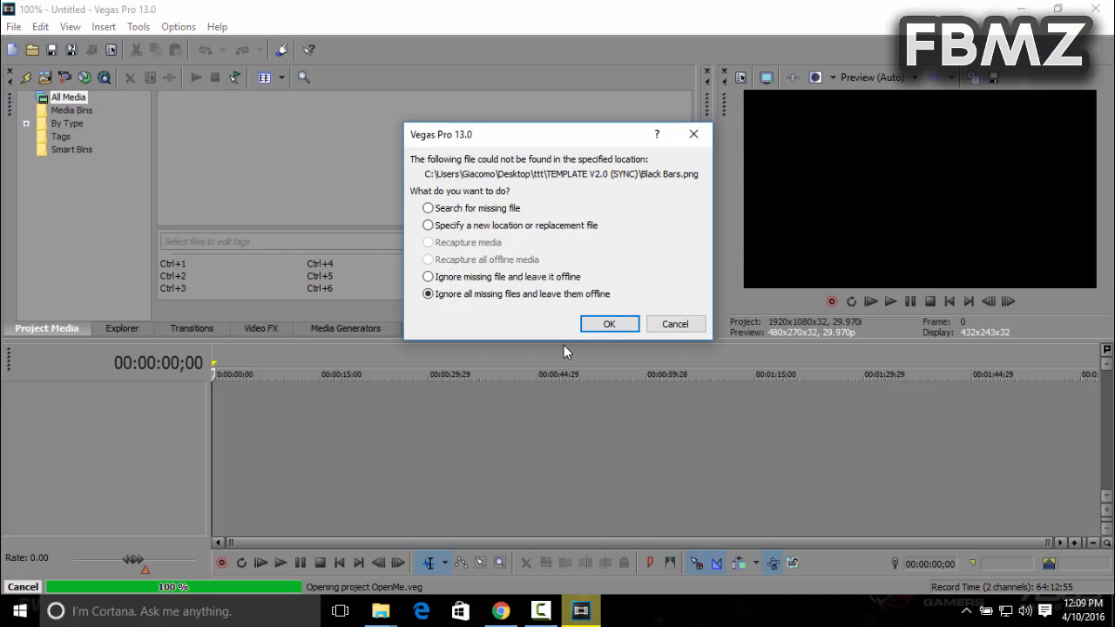
{"action": "left_click", "coordinate": [609, 324]}
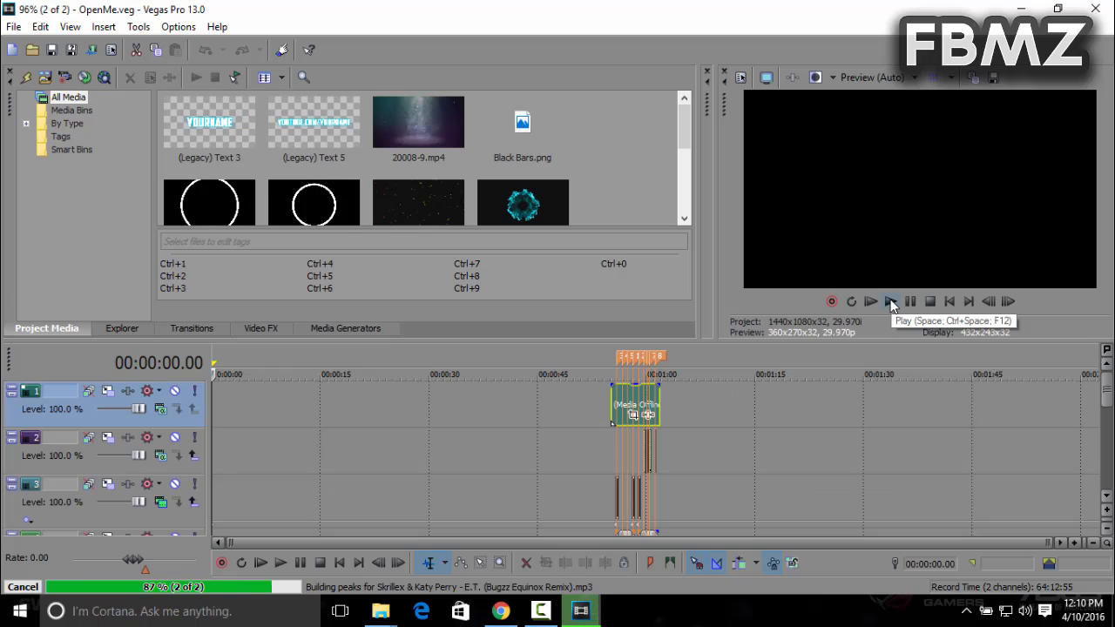
{"action": "left_click", "coordinate": [871, 301]}
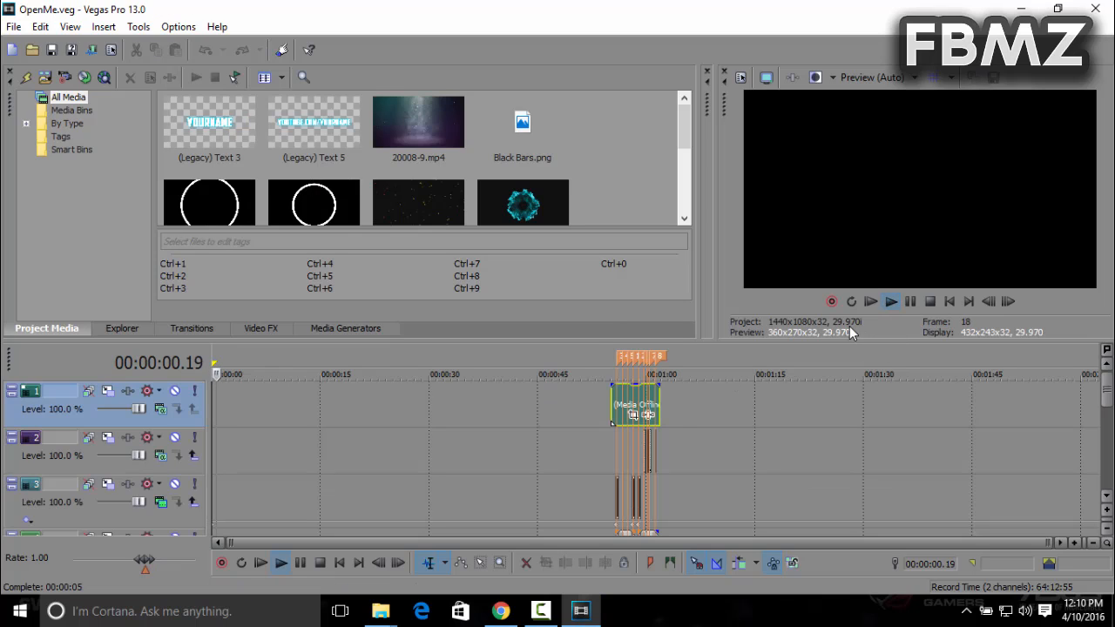
{"action": "left_click", "coordinate": [890, 301]}
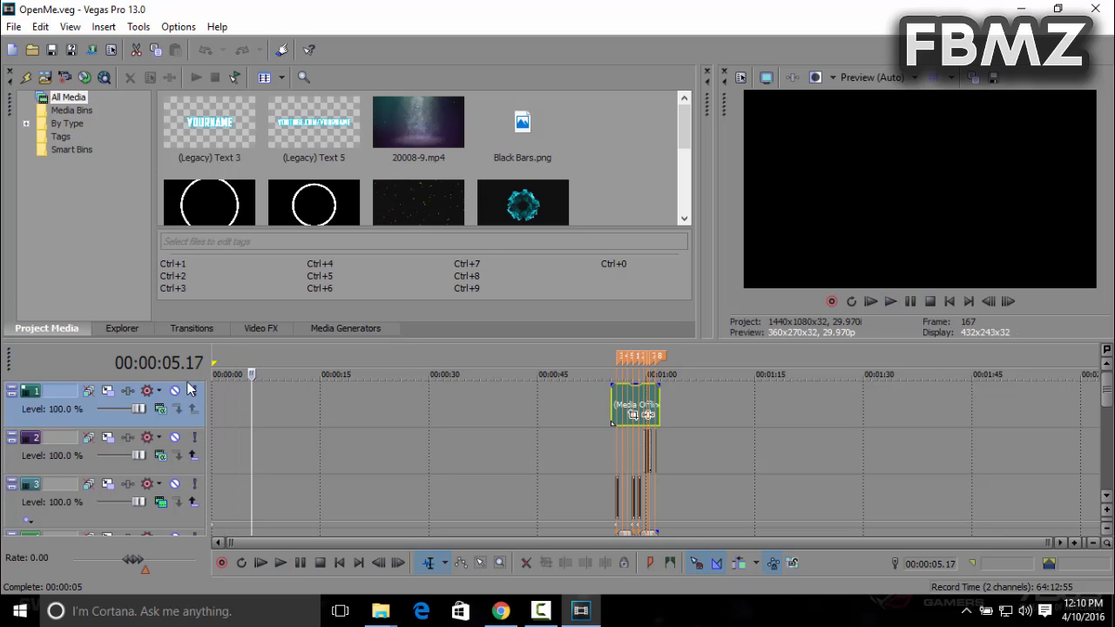
{"action": "mouse_move", "coordinate": [610, 393]}
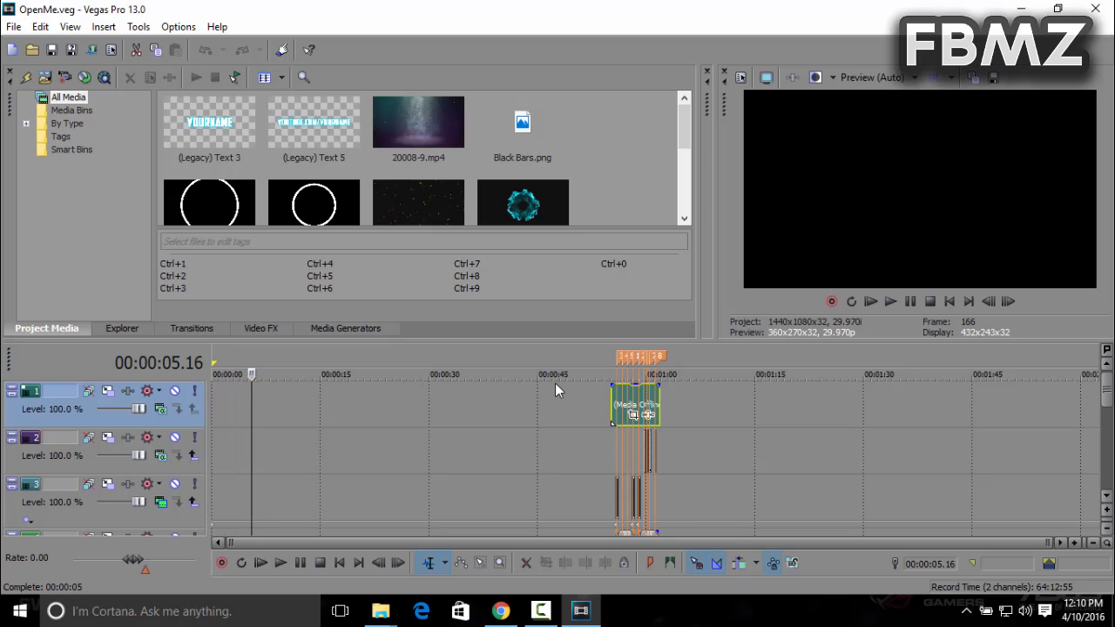
{"action": "left_click", "coordinate": [593, 375]}
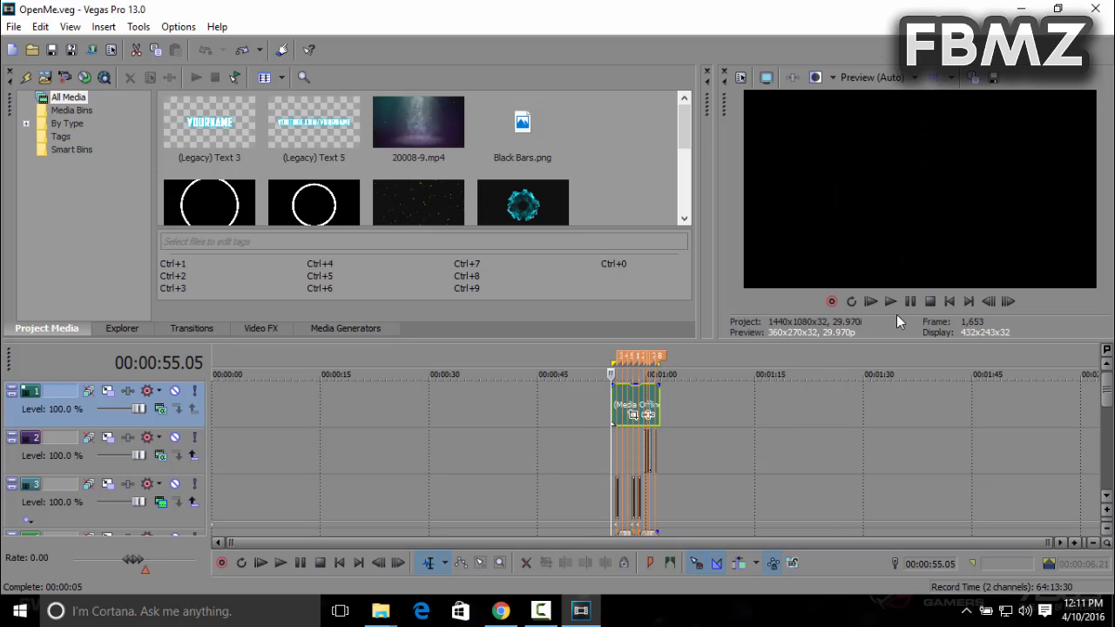
{"action": "mouse_move", "coordinate": [871, 302]}
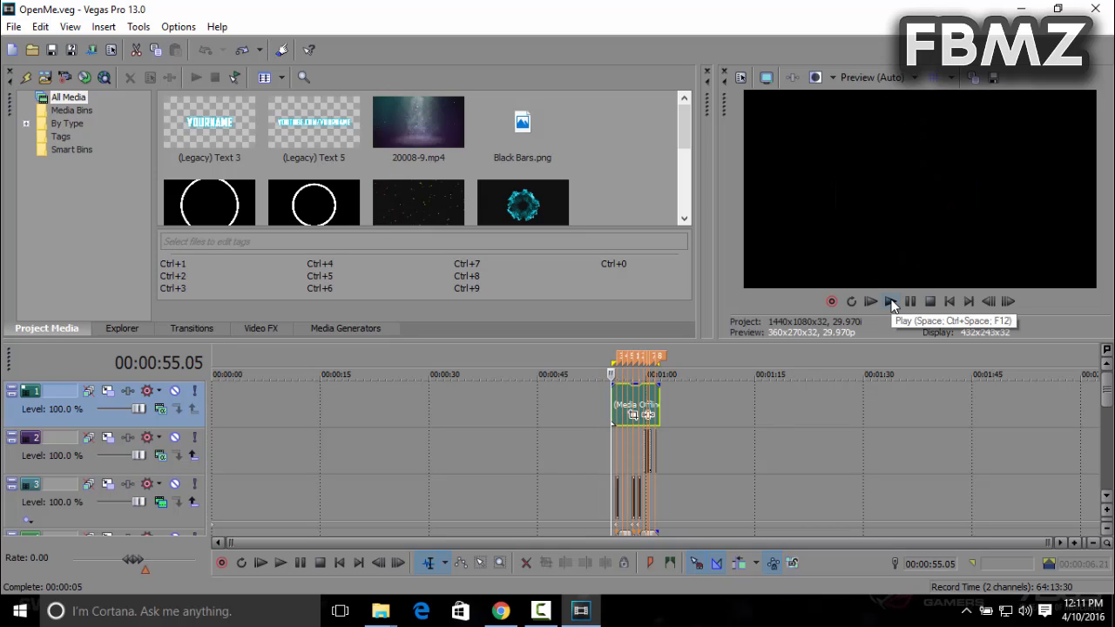
{"action": "left_click", "coordinate": [891, 301]}
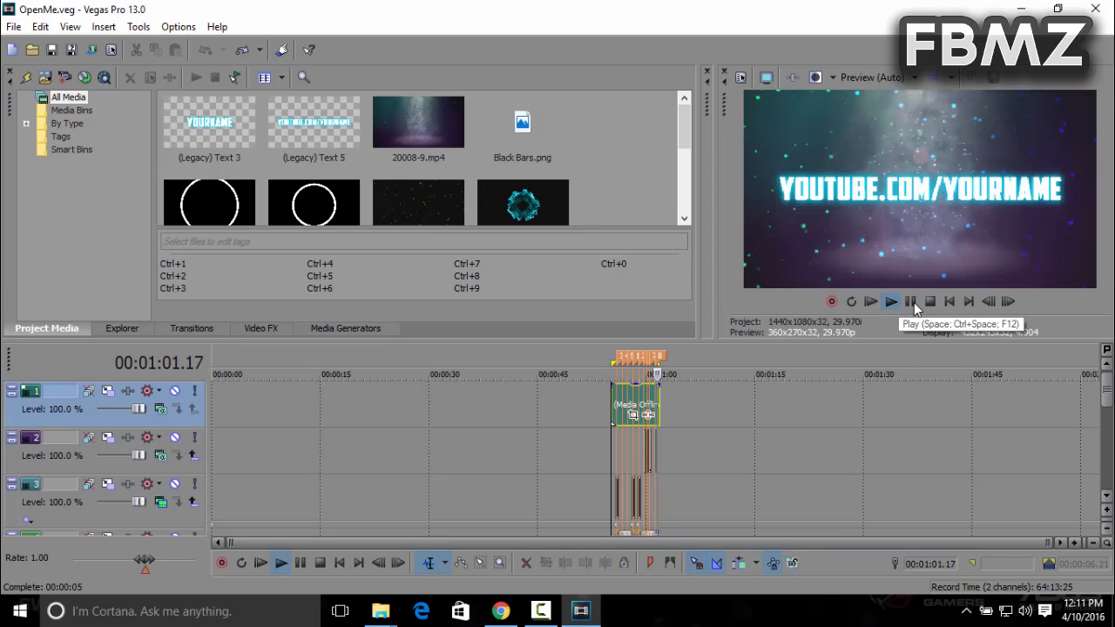
{"action": "left_click", "coordinate": [870, 301]}
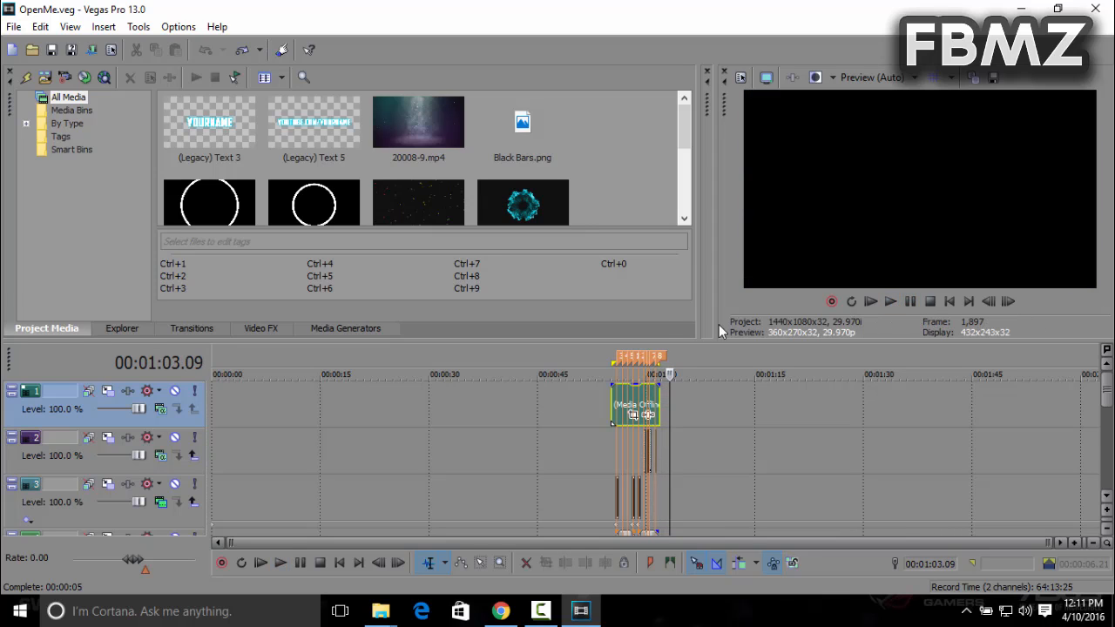
{"action": "mouse_move", "coordinate": [684, 338]}
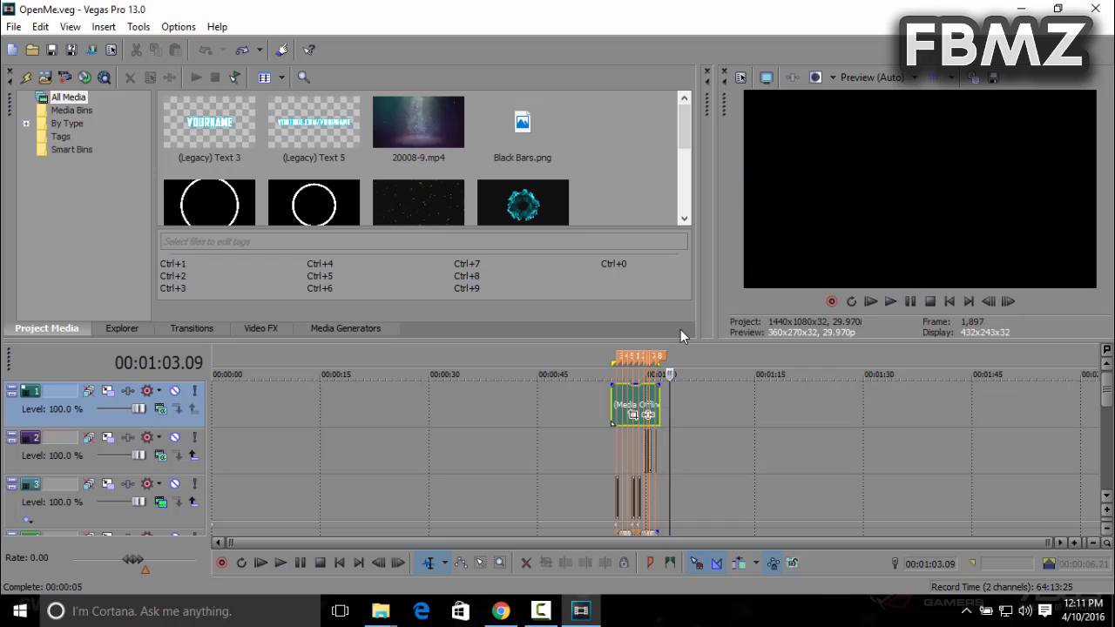
{"action": "mouse_move", "coordinate": [745, 360]}
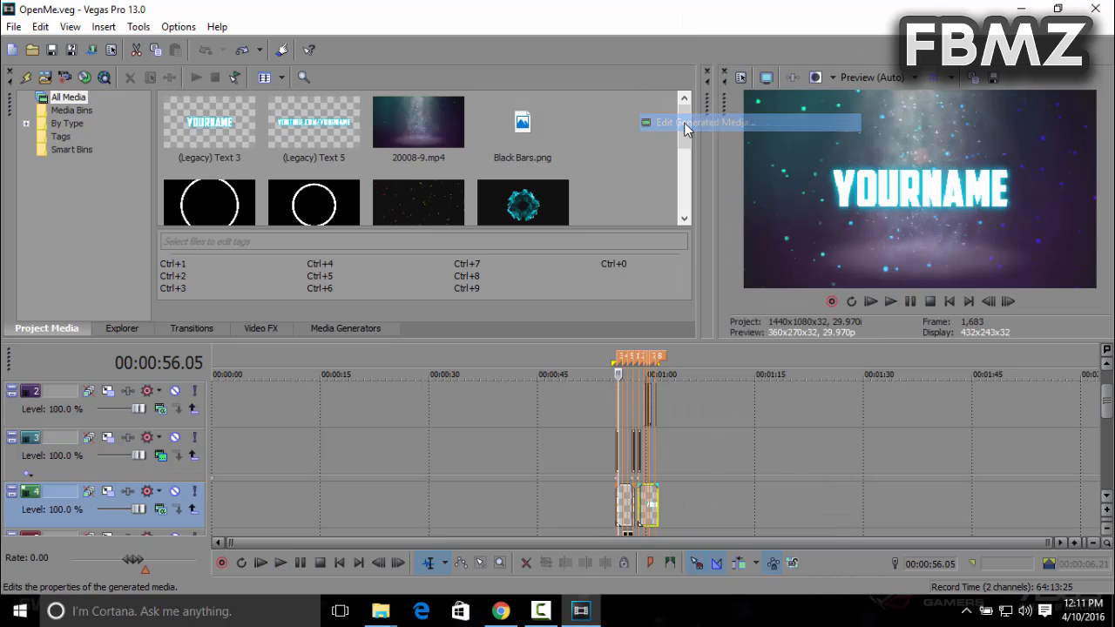
Edit the link text's generated media so it reads YOUTUBE.COM/COMPUTEBASIC016.
{"action": "left_click", "coordinate": [704, 122]}
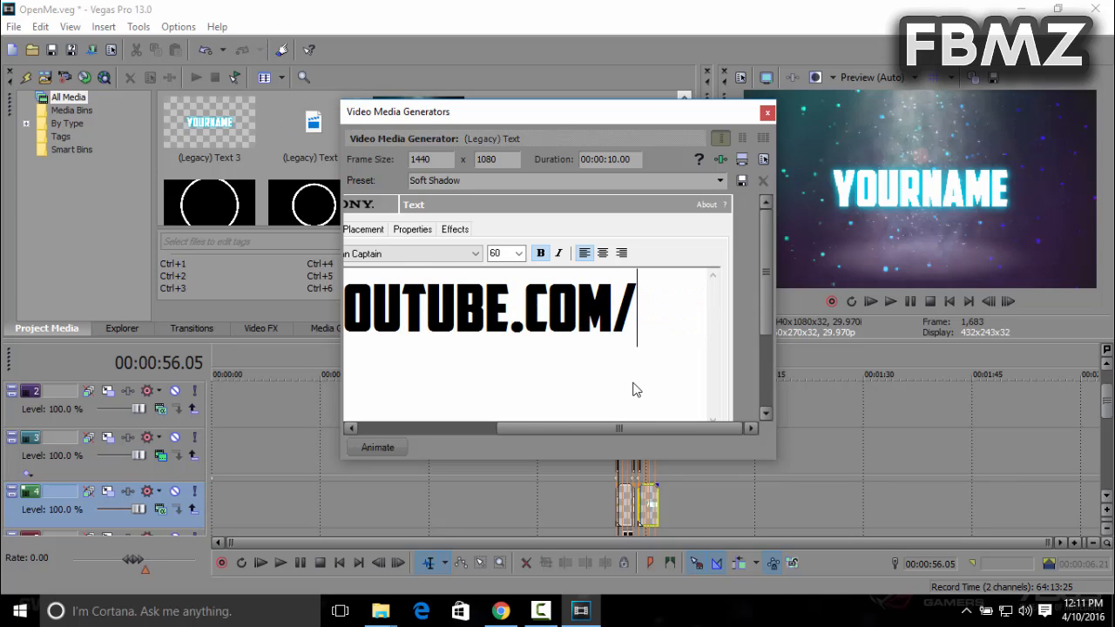
{"action": "type", "text": "COMPUTEBASIC016"}
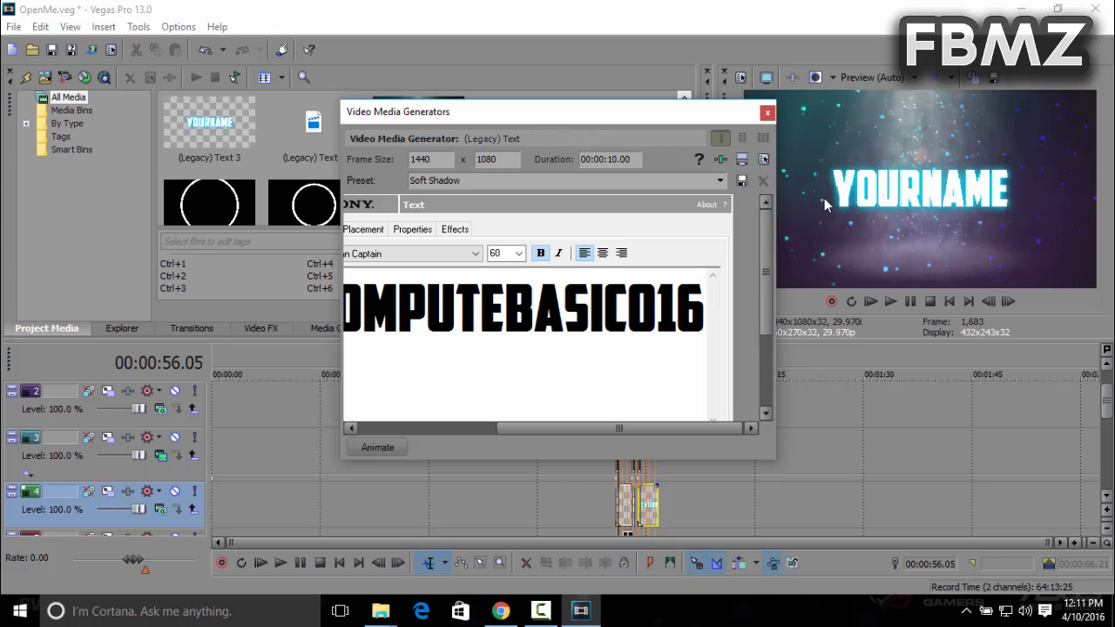
{"action": "left_click", "coordinate": [768, 113]}
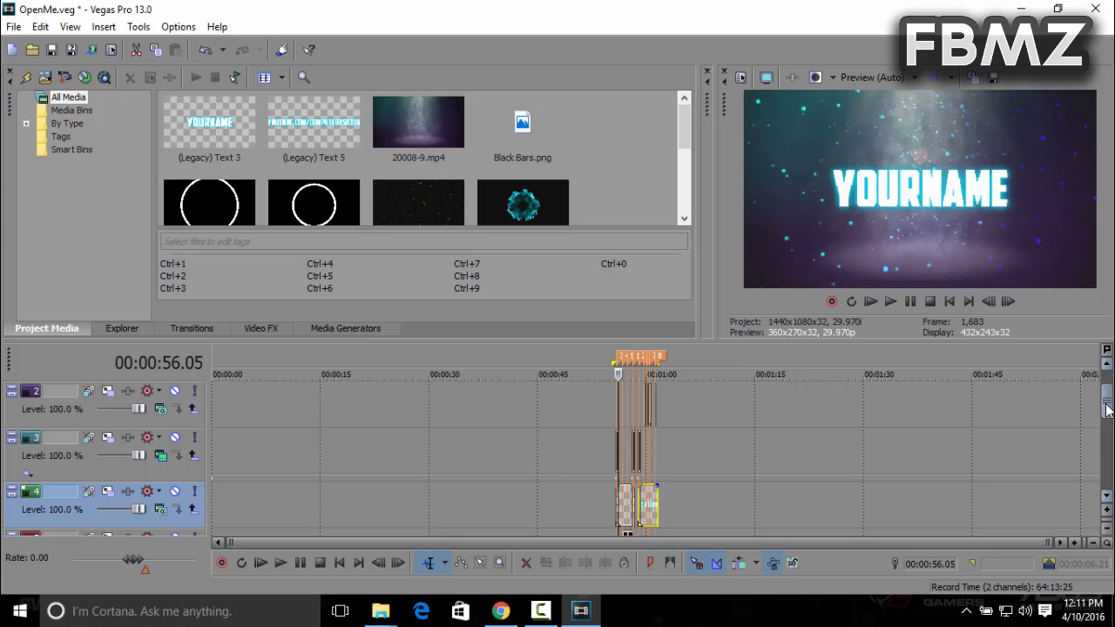
Scroll the track list down to track 4's name and link text events.
{"action": "scroll", "scroll_direction": "down", "scroll_amount": 3}
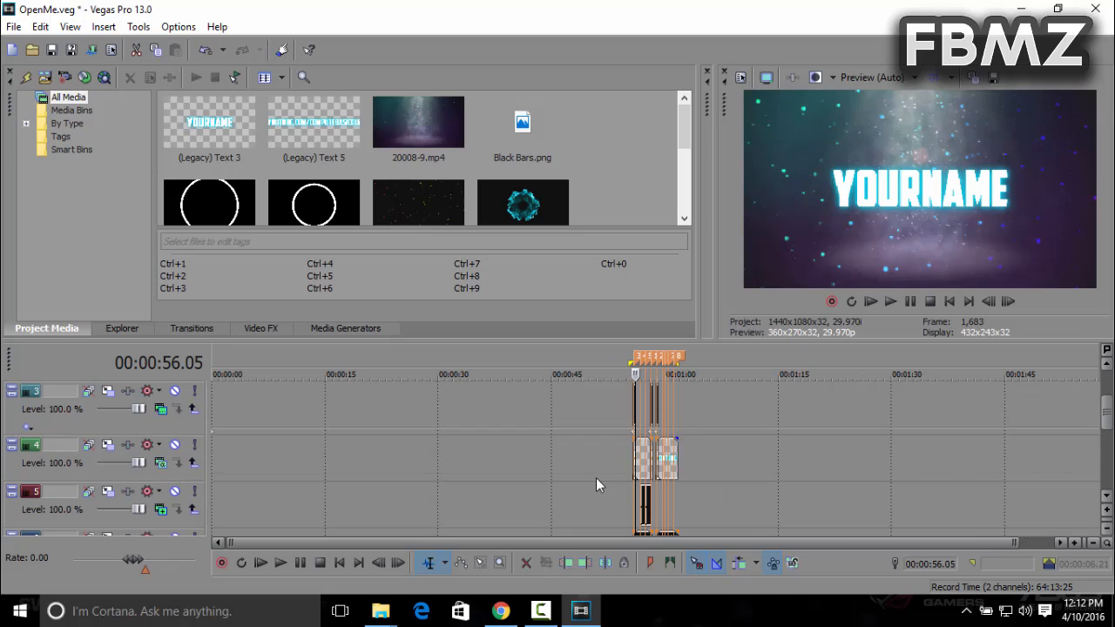
{"action": "mouse_move", "coordinate": [646, 459]}
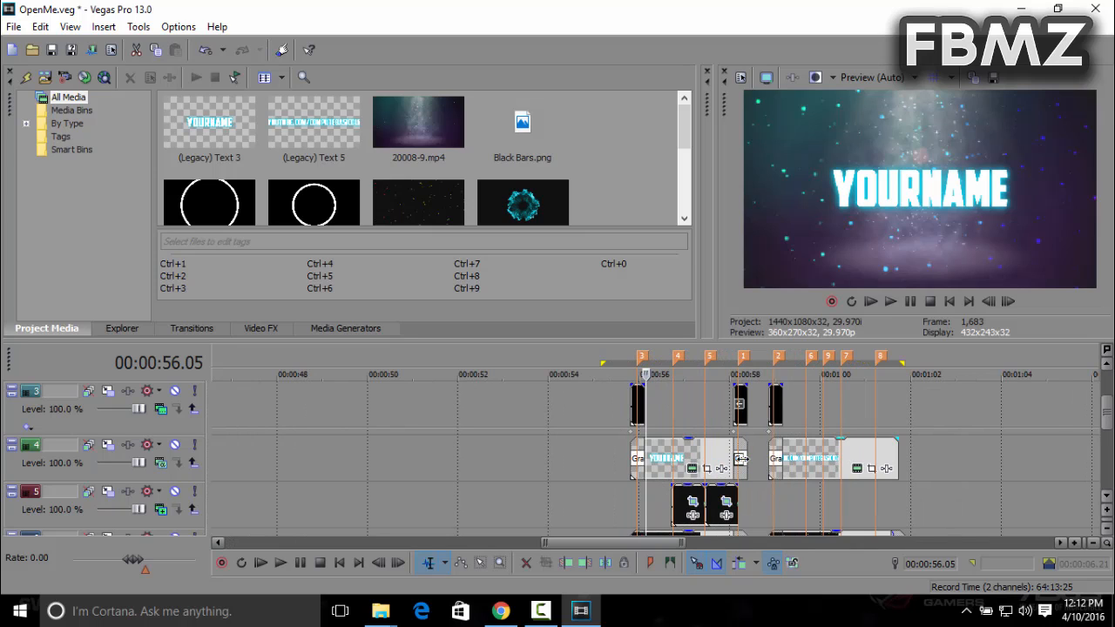
Change the name text event from YOURNAME to FBMZ through Edit Generated Media.
{"action": "right_click", "coordinate": [667, 457]}
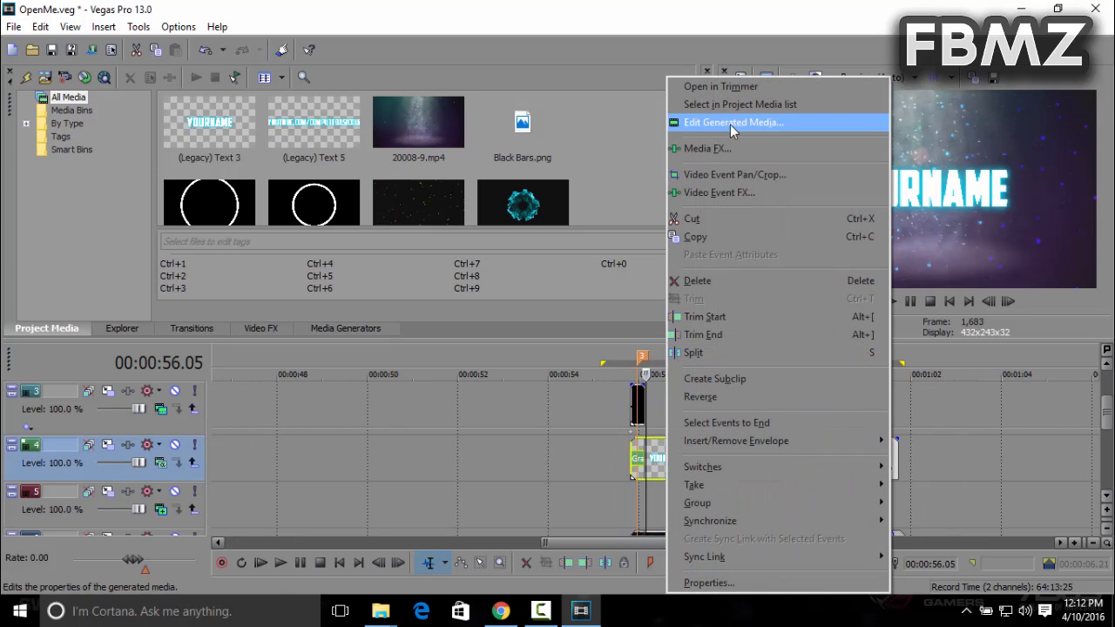
{"action": "left_click", "coordinate": [734, 122]}
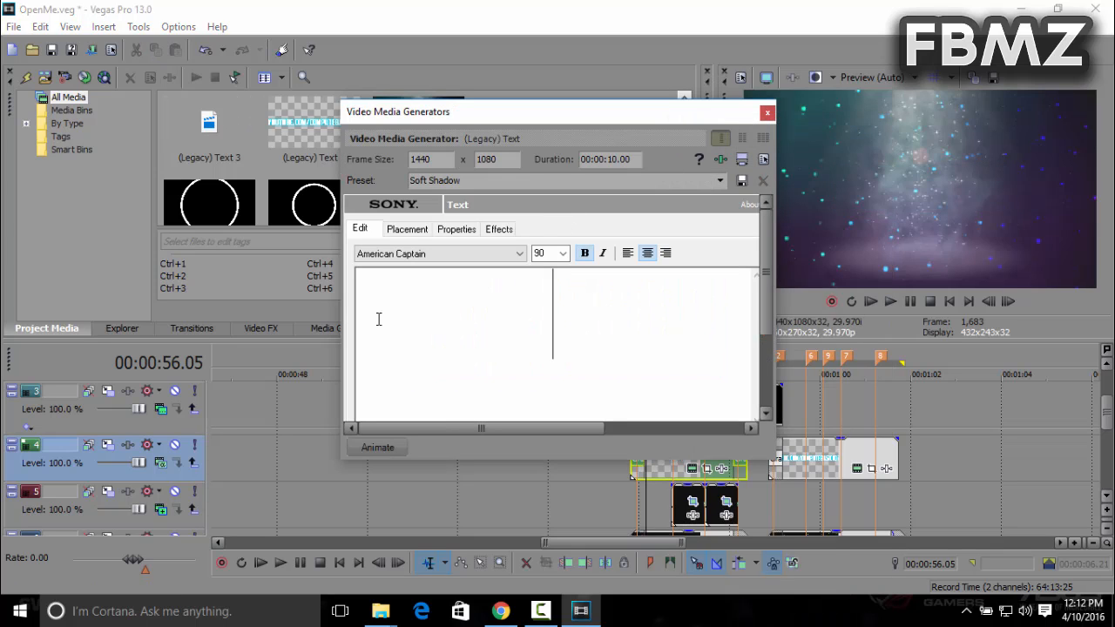
{"action": "type", "text": "FBMZ"}
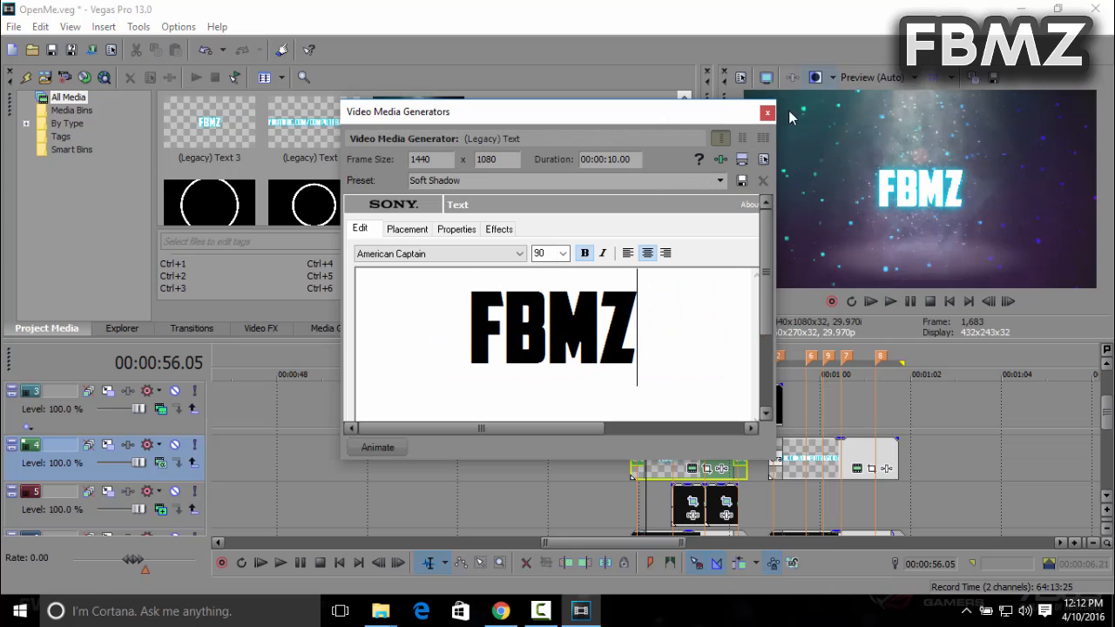
{"action": "left_click", "coordinate": [766, 113]}
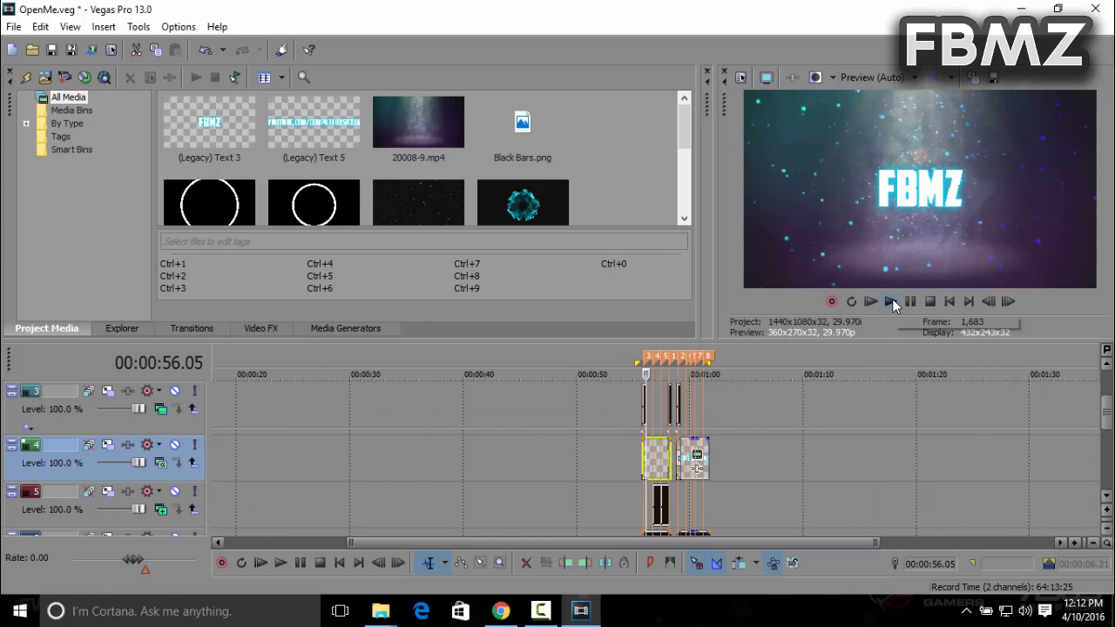
{"action": "left_click", "coordinate": [891, 301]}
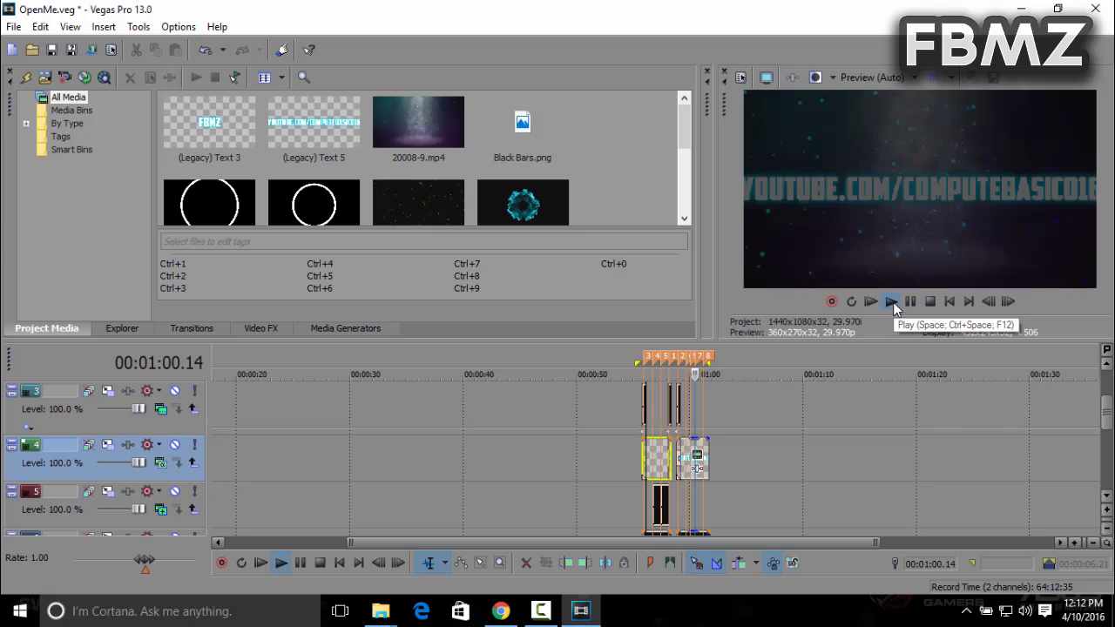
{"action": "left_click", "coordinate": [889, 301]}
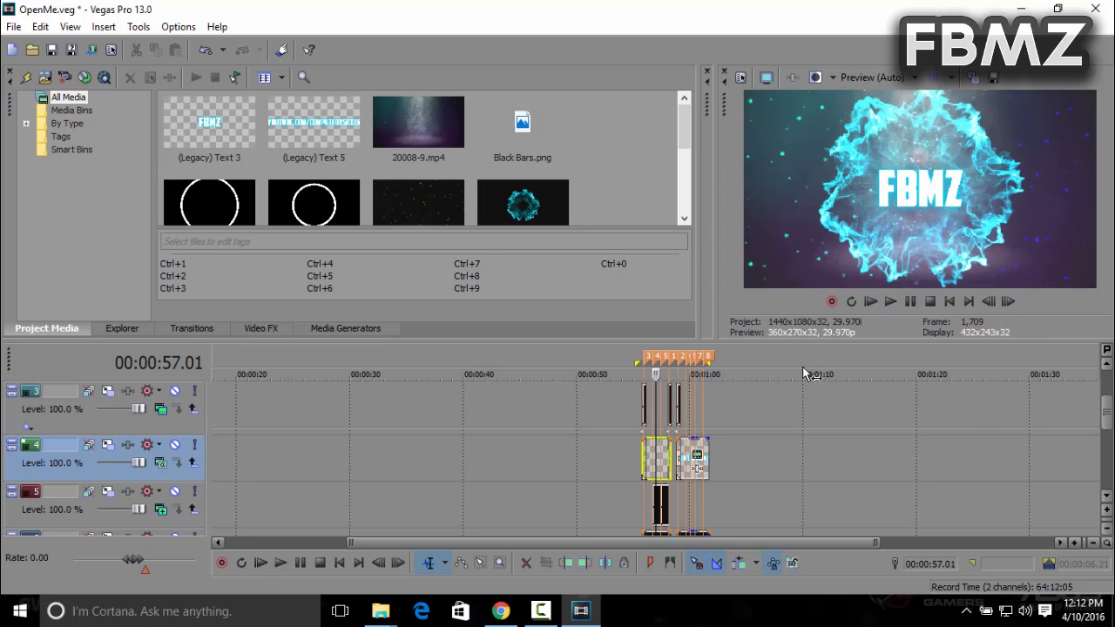
{"action": "mouse_move", "coordinate": [640, 366]}
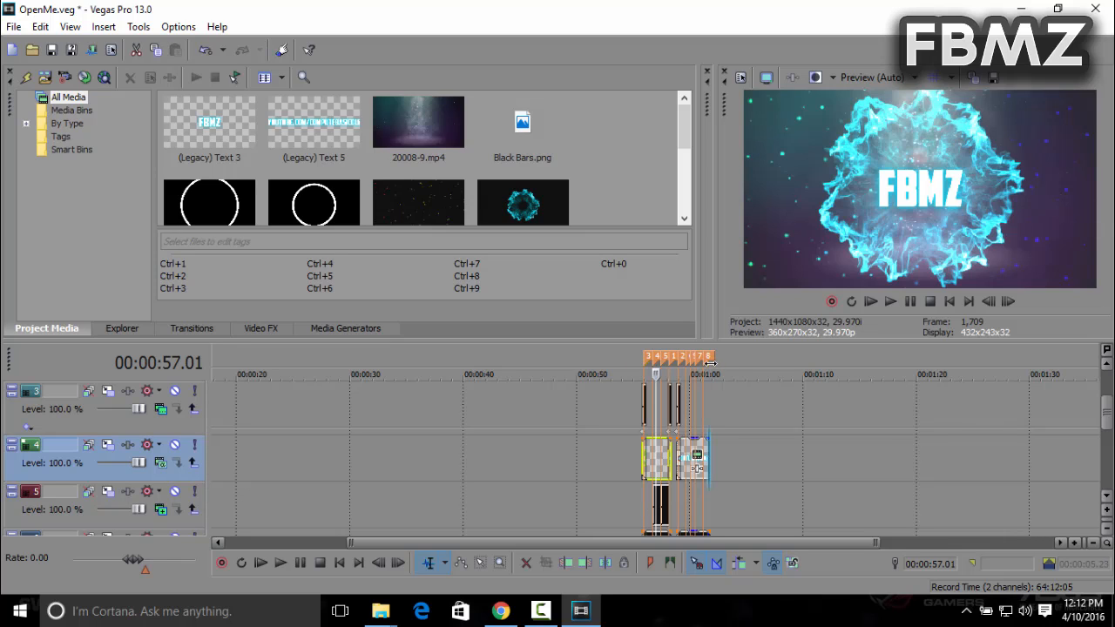
{"action": "left_click", "coordinate": [13, 26]}
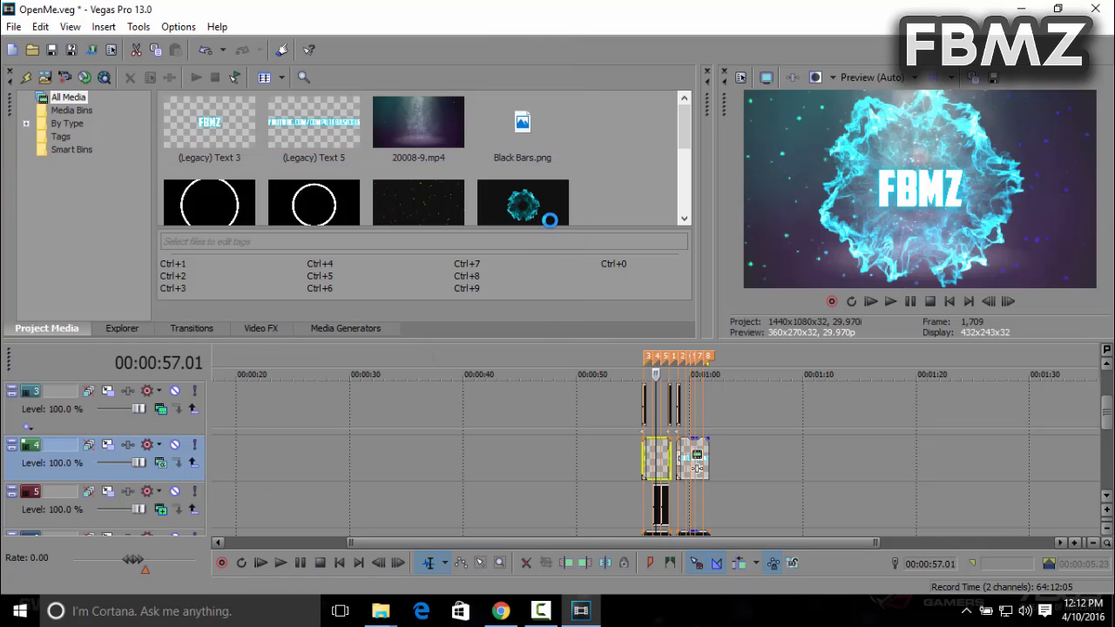
{"action": "mouse_move", "coordinate": [617, 142]}
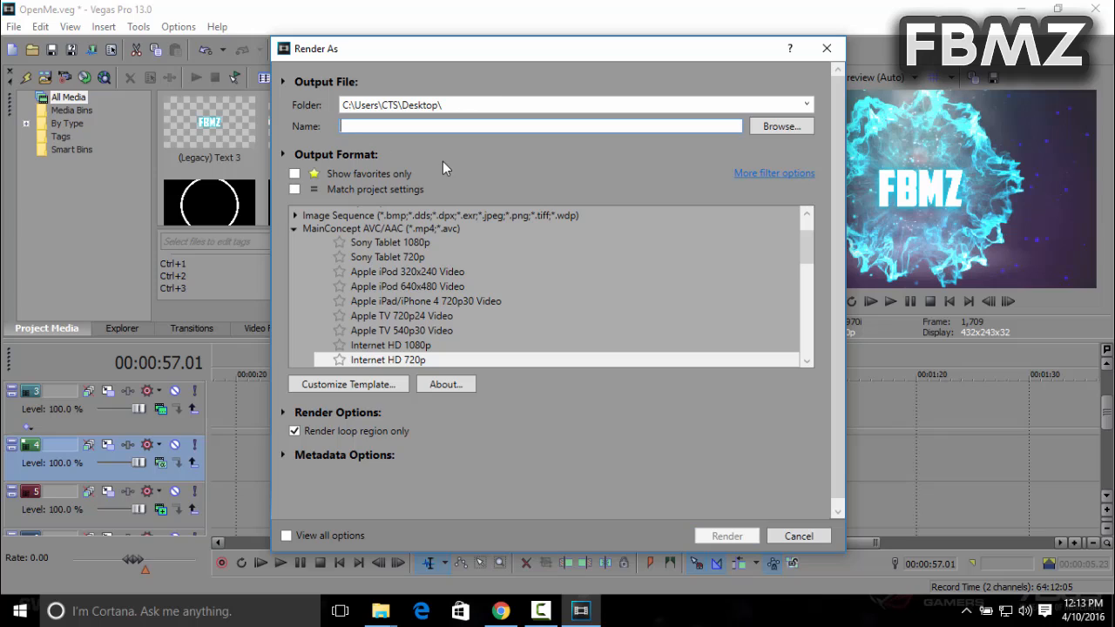
Name the render file 'fbmz intro' and scroll to the MainConcept AVC/AAC formats.
{"action": "type", "text": "fbmz"}
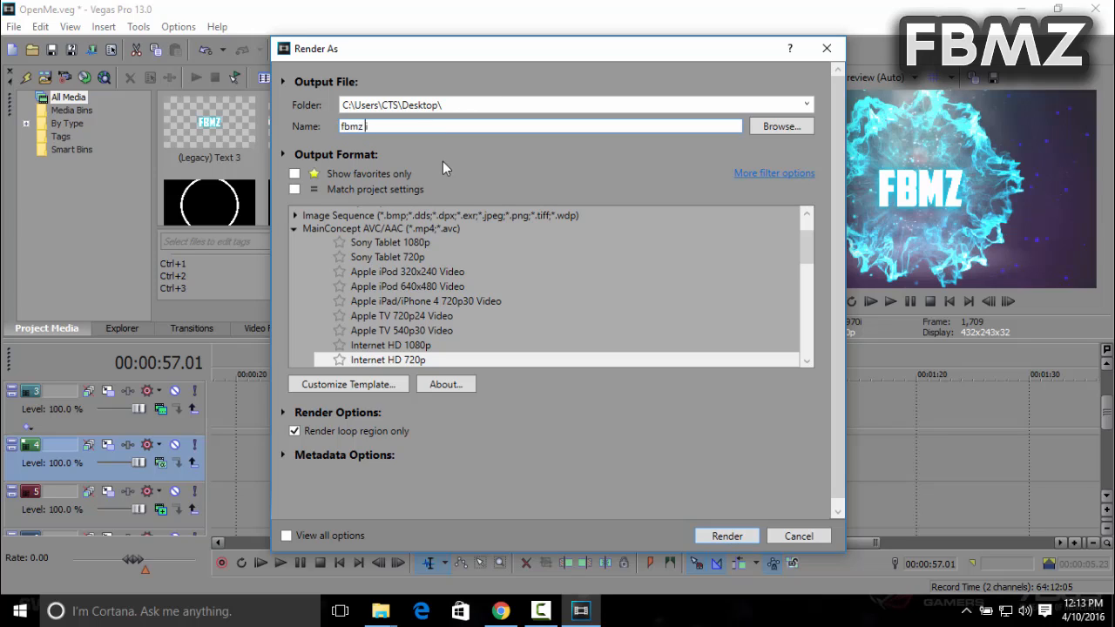
{"action": "type", "text": "intro"}
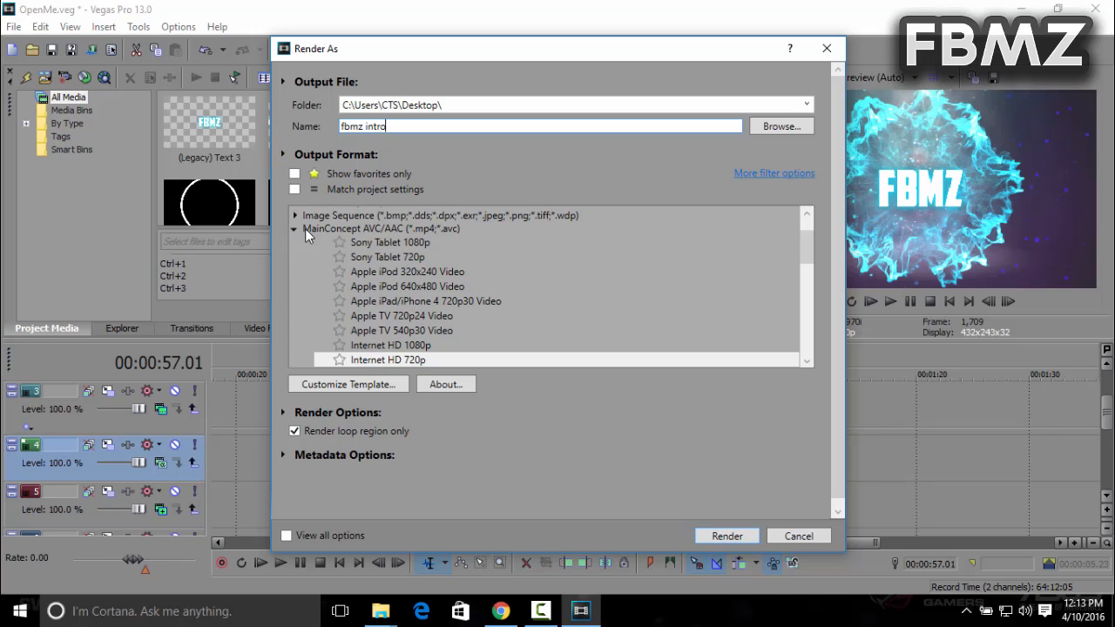
{"action": "mouse_move", "coordinate": [444, 240]}
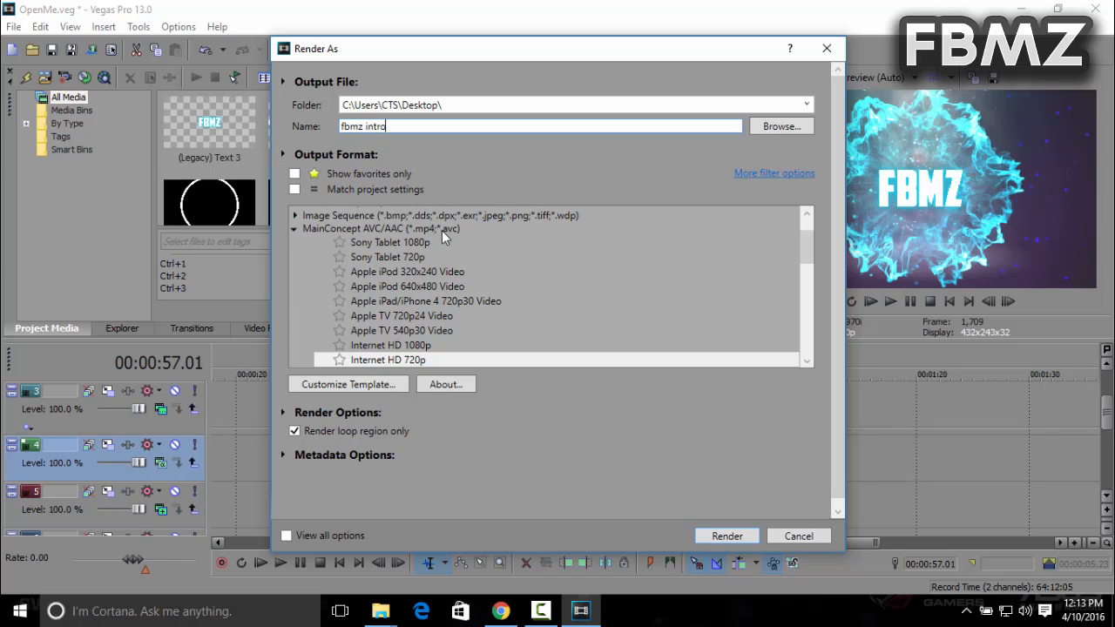
{"action": "scroll", "scroll_direction": "down", "scroll_amount": 3}
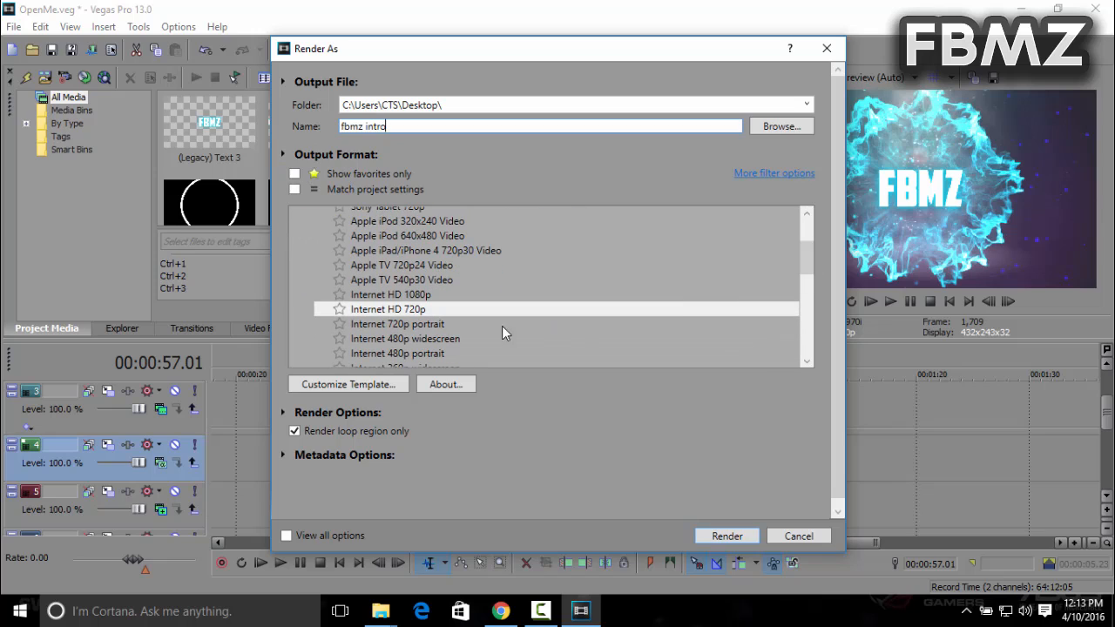
{"action": "mouse_move", "coordinate": [426, 324]}
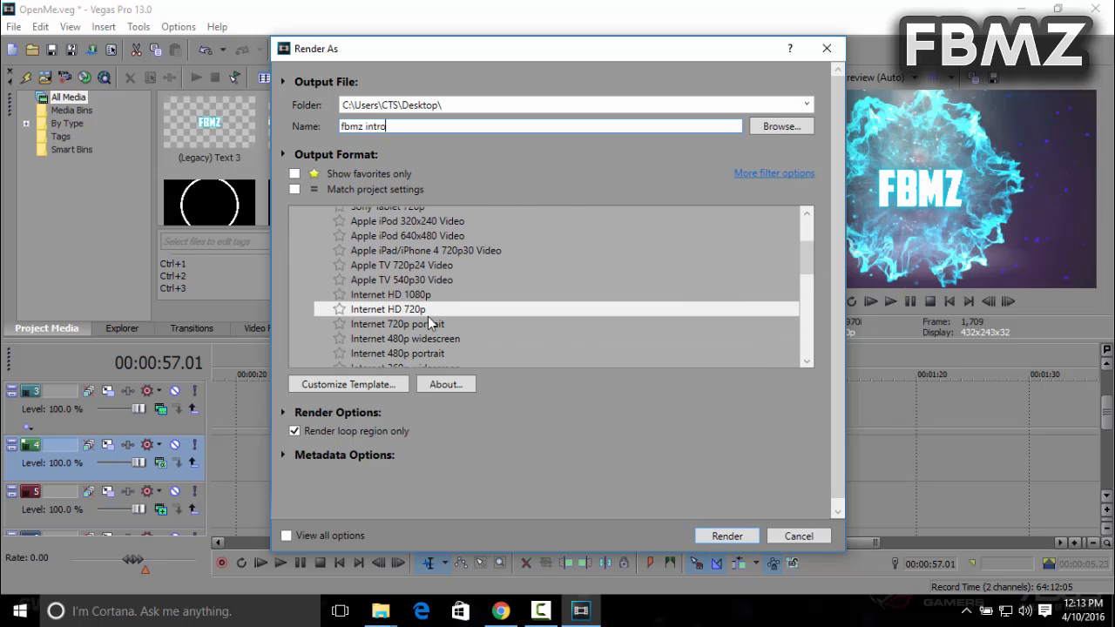
{"action": "mouse_move", "coordinate": [784, 499]}
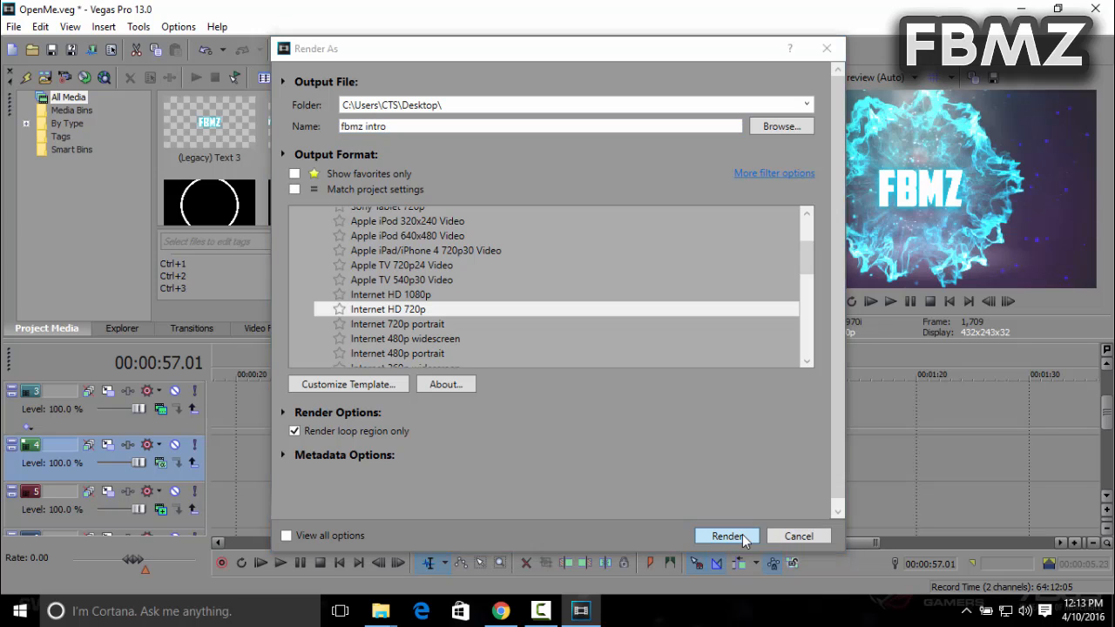
Render fbmz intro.mp4 and open the finished video.
{"action": "left_click", "coordinate": [728, 536]}
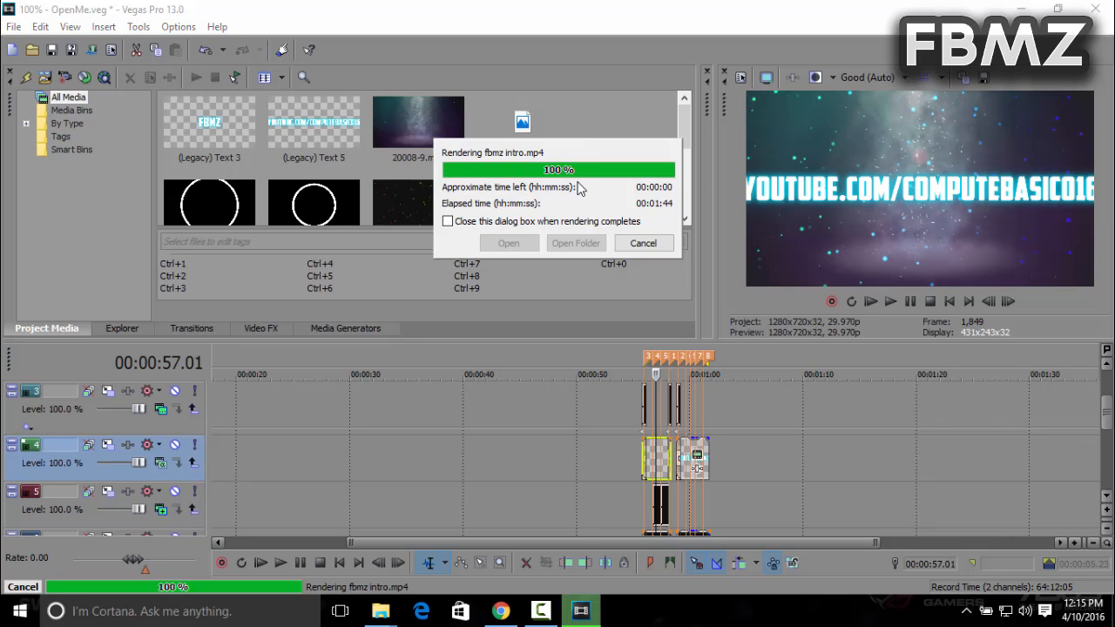
{"action": "mouse_move", "coordinate": [593, 211]}
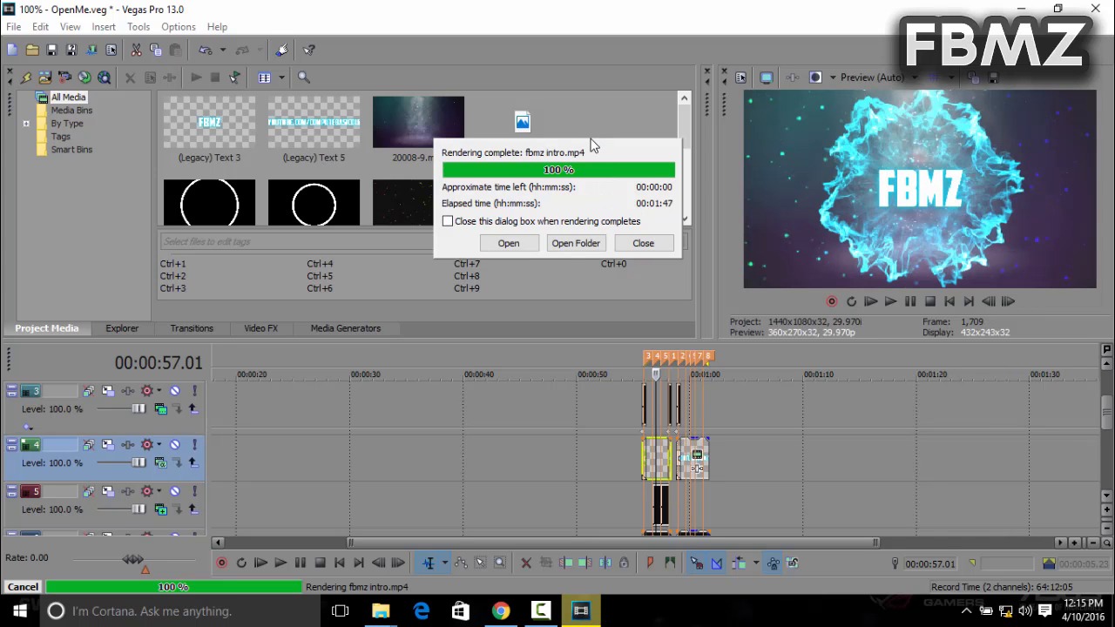
{"action": "mouse_move", "coordinate": [571, 257]}
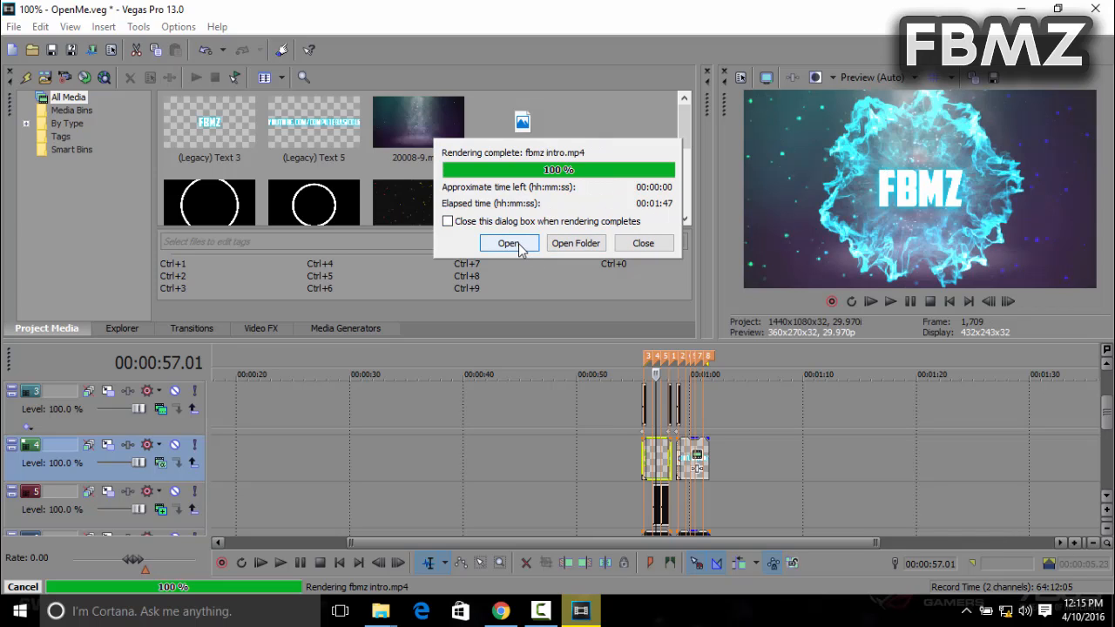
{"action": "left_click", "coordinate": [508, 243]}
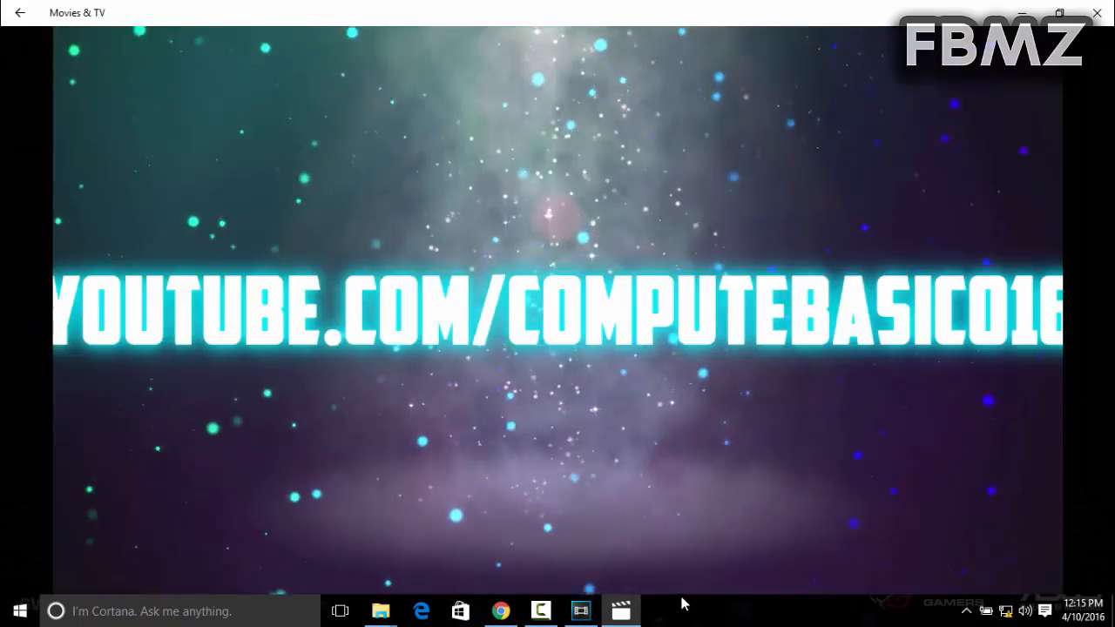
Close Movies & TV after watching the fbmz intro render with the YouTube link text.
{"action": "left_click", "coordinate": [580, 611]}
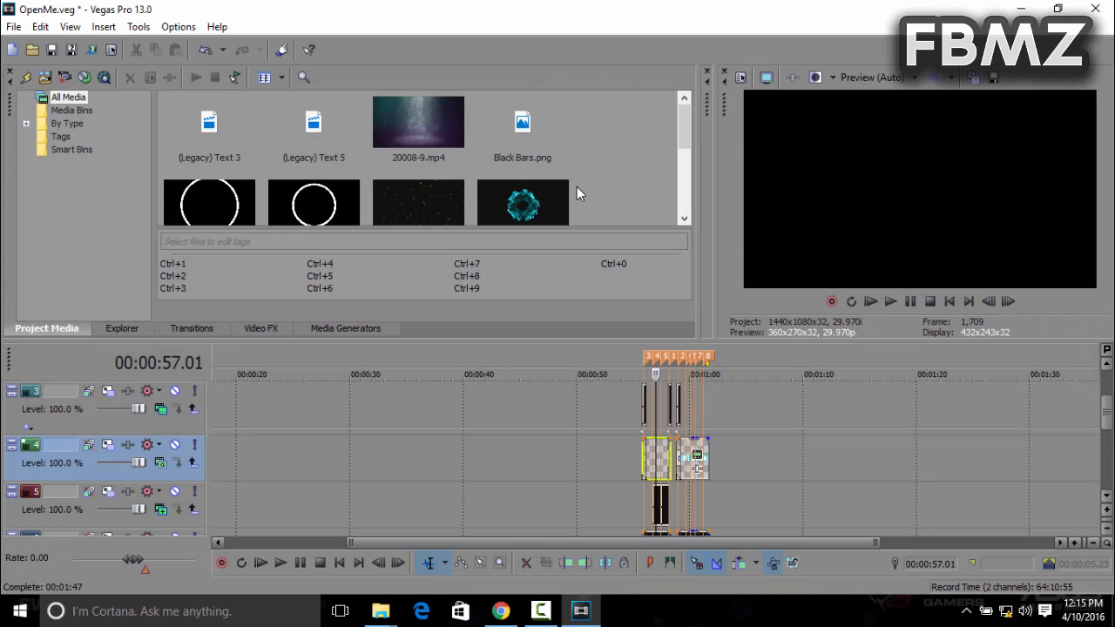